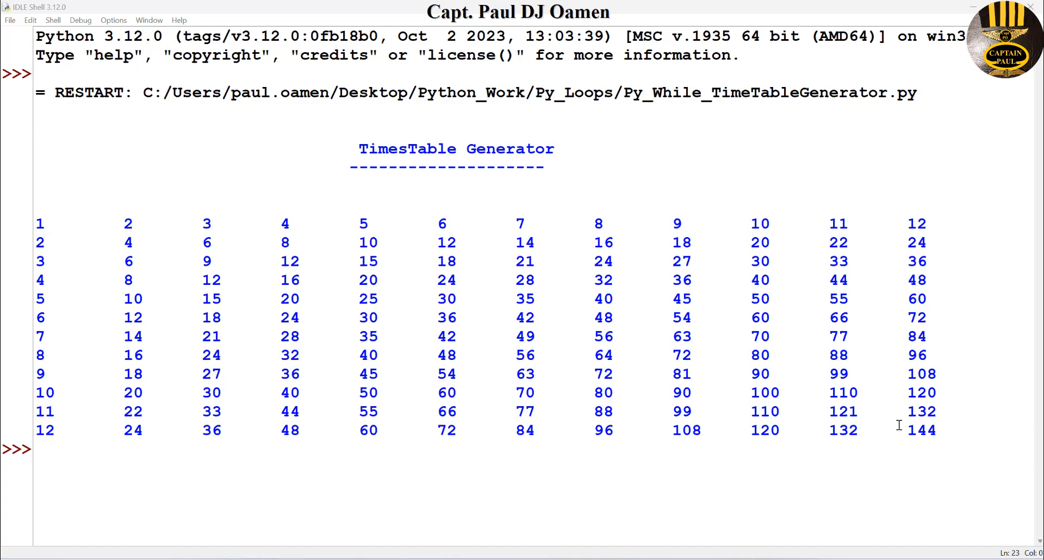
mouse_move(402, 228)
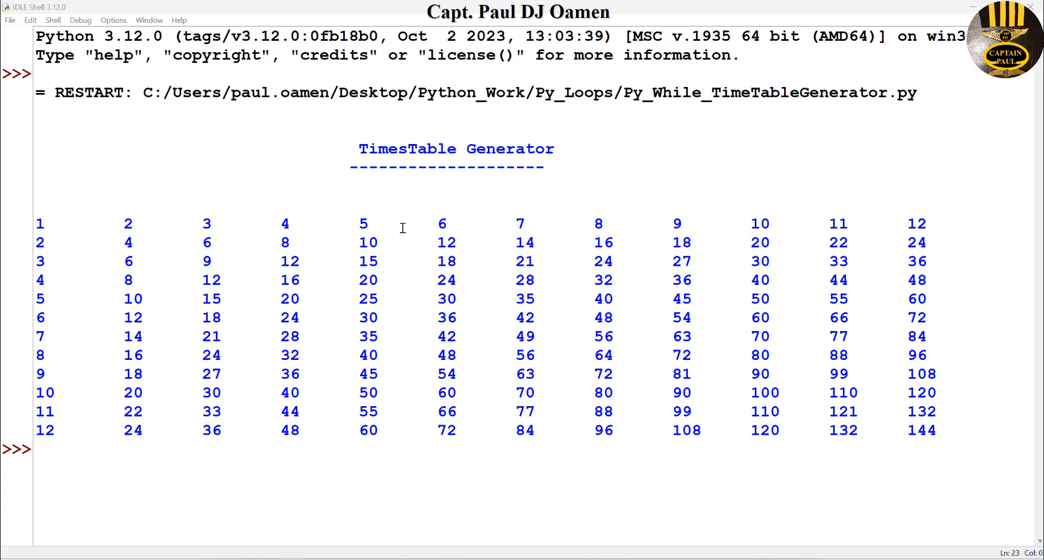
Replace the finished times-table shell view with a new, empty untitled IDLE script.
left_click_drag(37, 223, 211, 223)
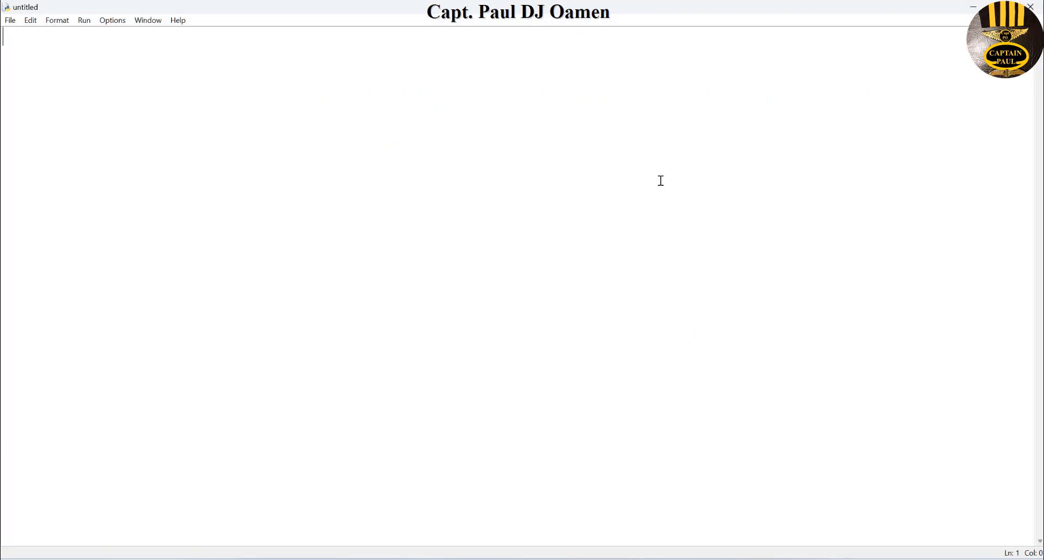
mouse_move(656, 148)
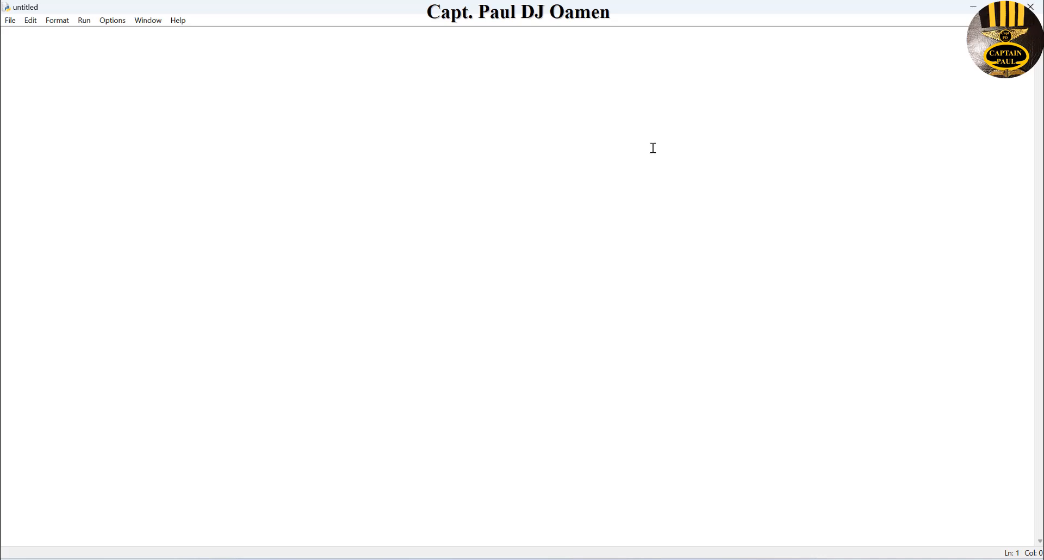
Write i = 1 and a while i <=12: loop whose indented body sets j = 1.
type("i")
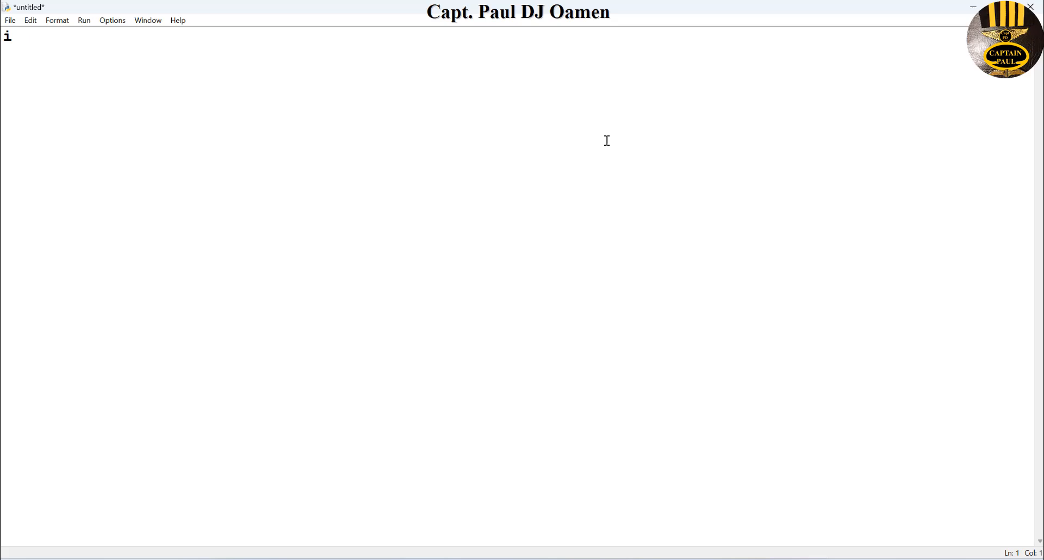
type("=")
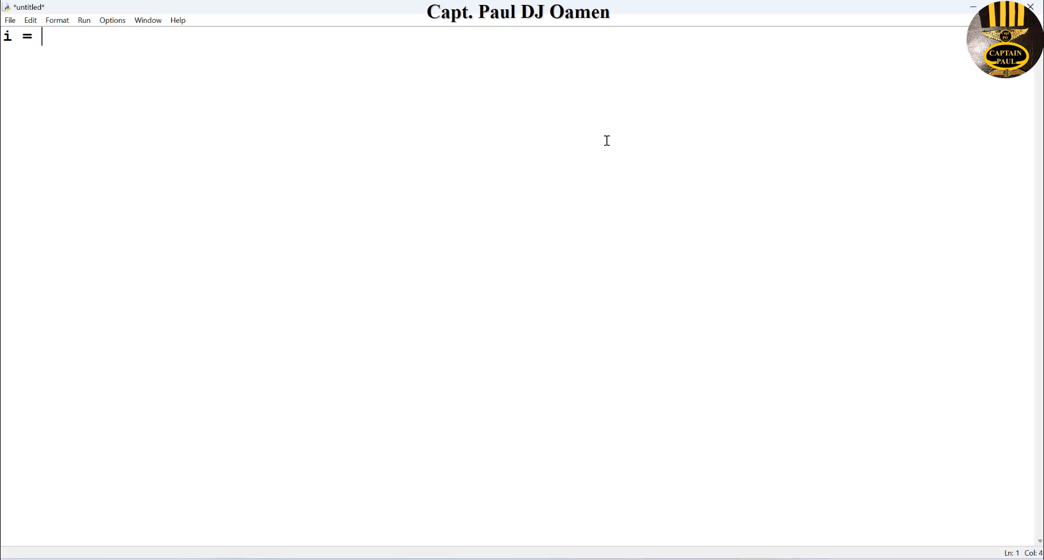
type("1")
type("wh")
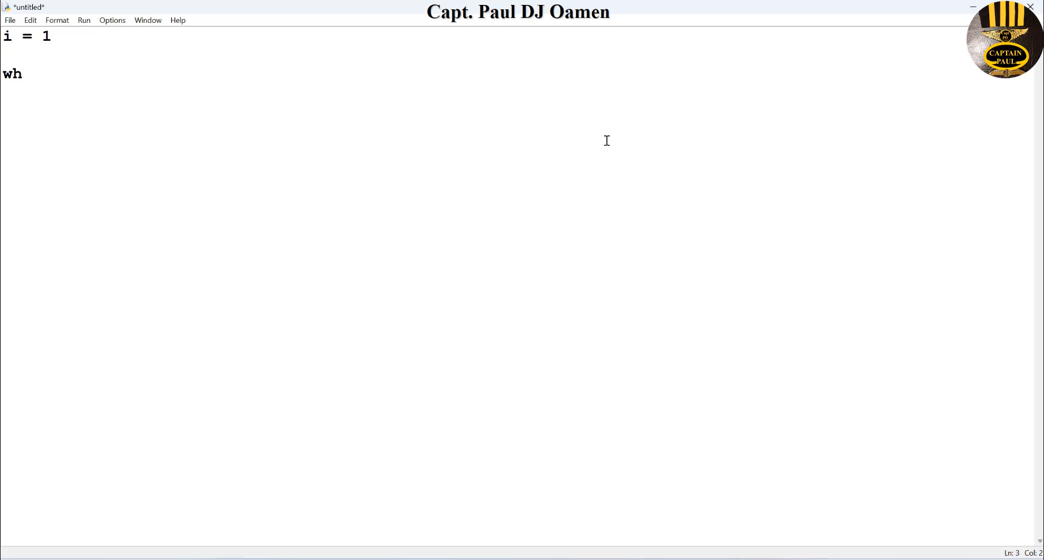
type("ile")
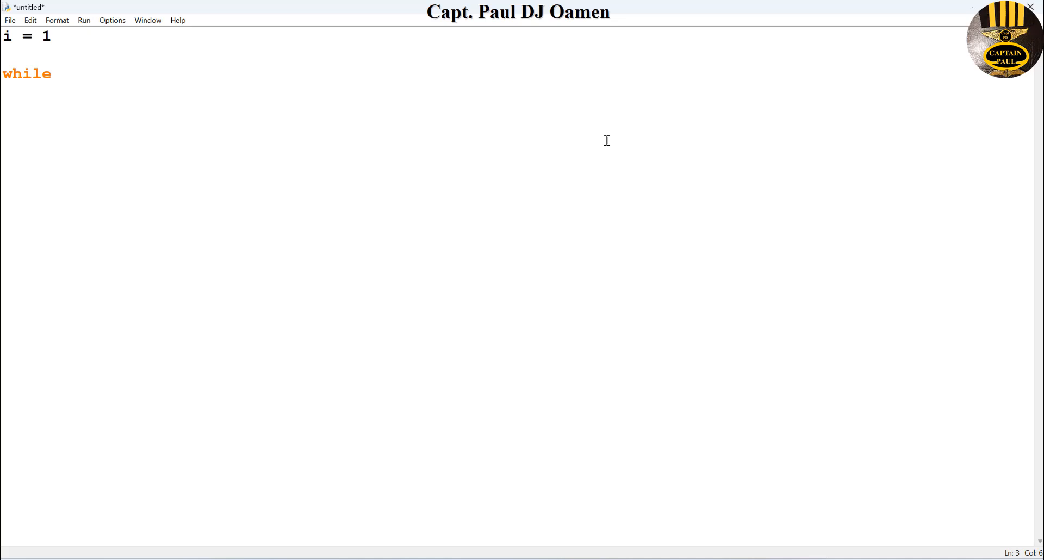
type("i <=")
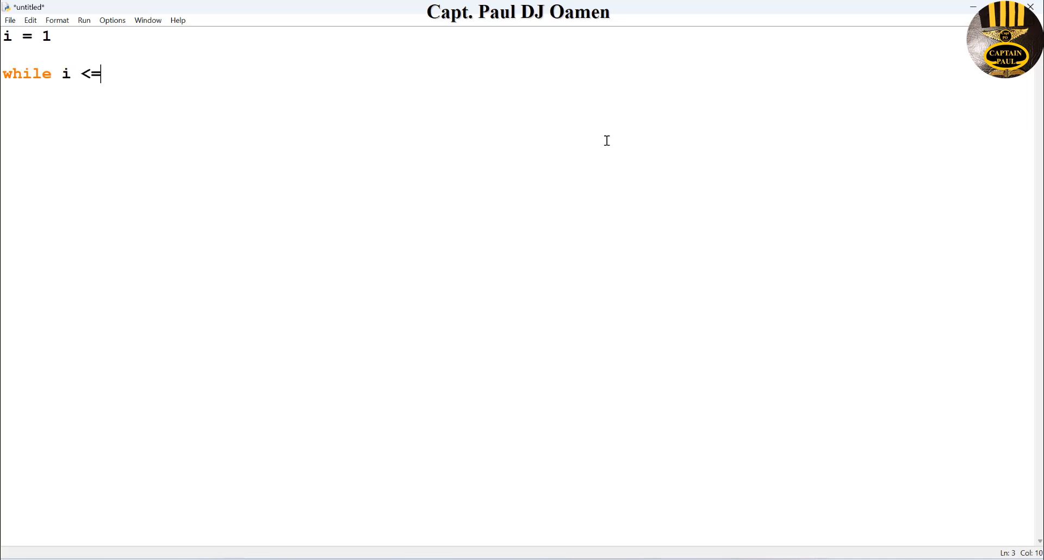
type("12:")
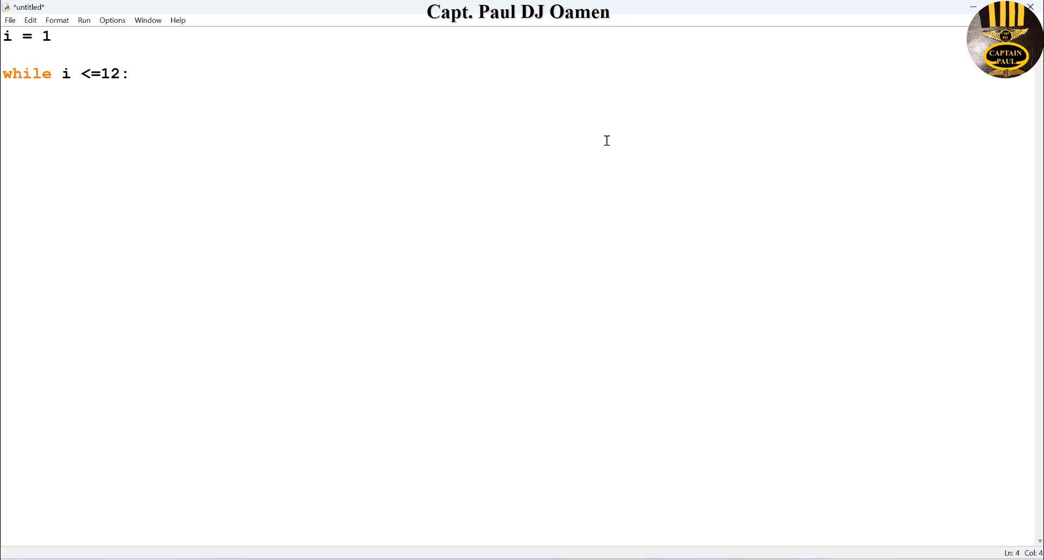
type("j =")
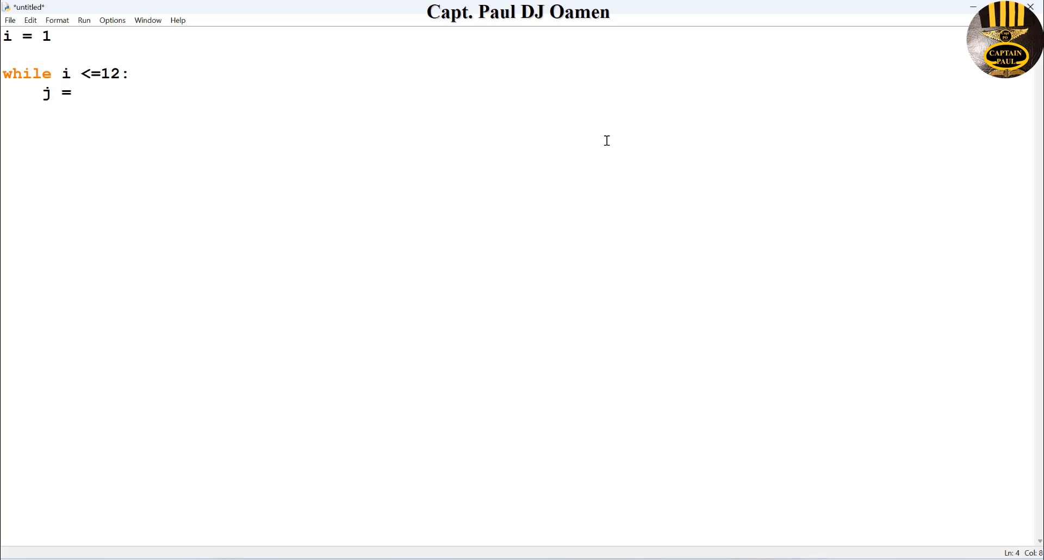
type("1")
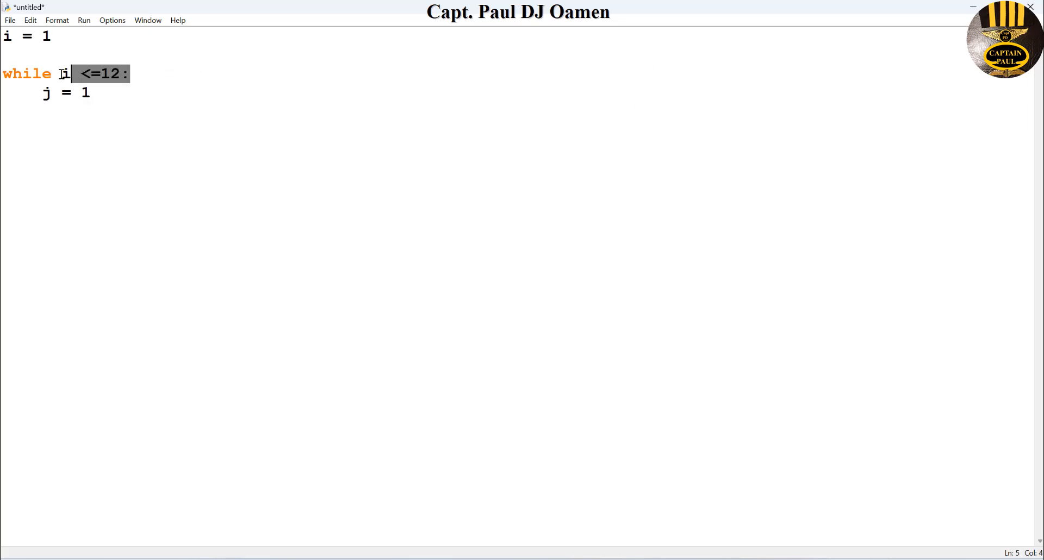
Paste an indented inner while j <= 12: loop below j = 1.
left_click(103, 92)
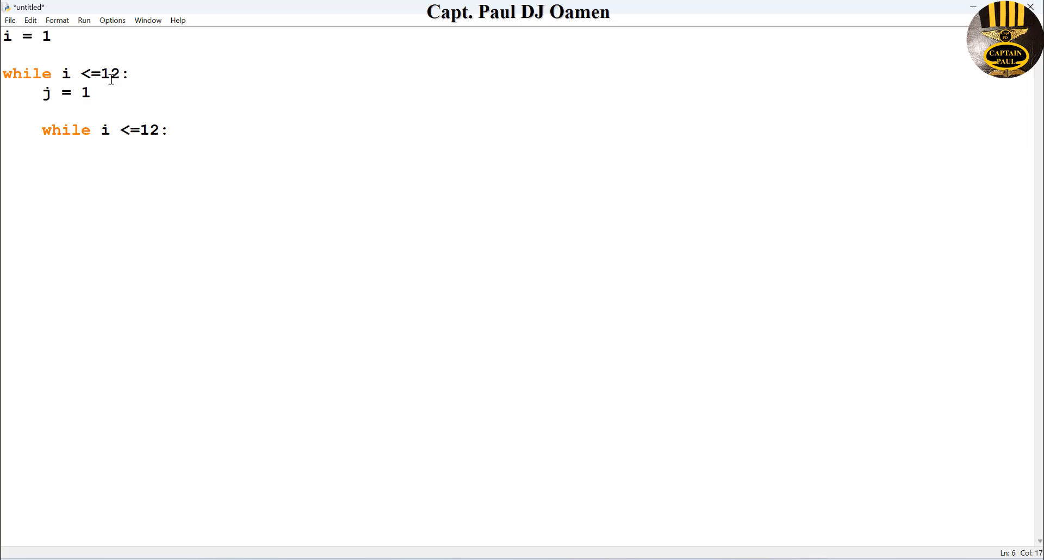
mouse_move(107, 138)
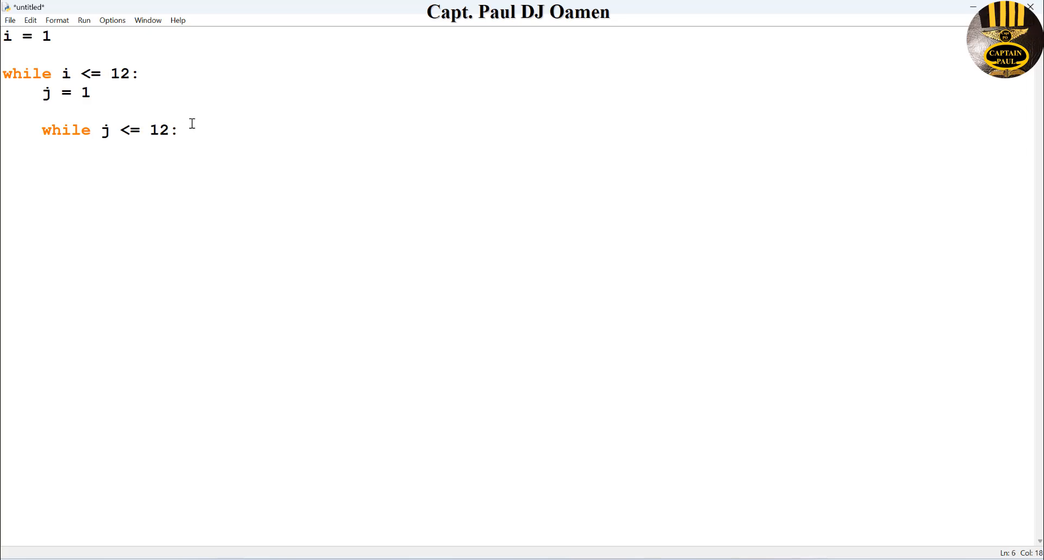
left_click(180, 130)
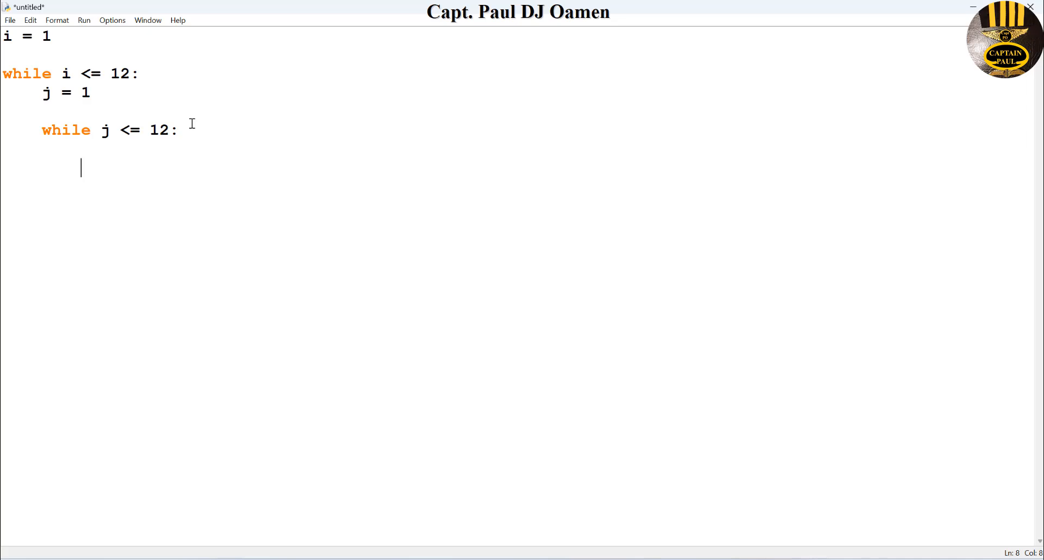
Add print(str(i * j) + "\t", end = " ") inside the inner loop.
type("print")
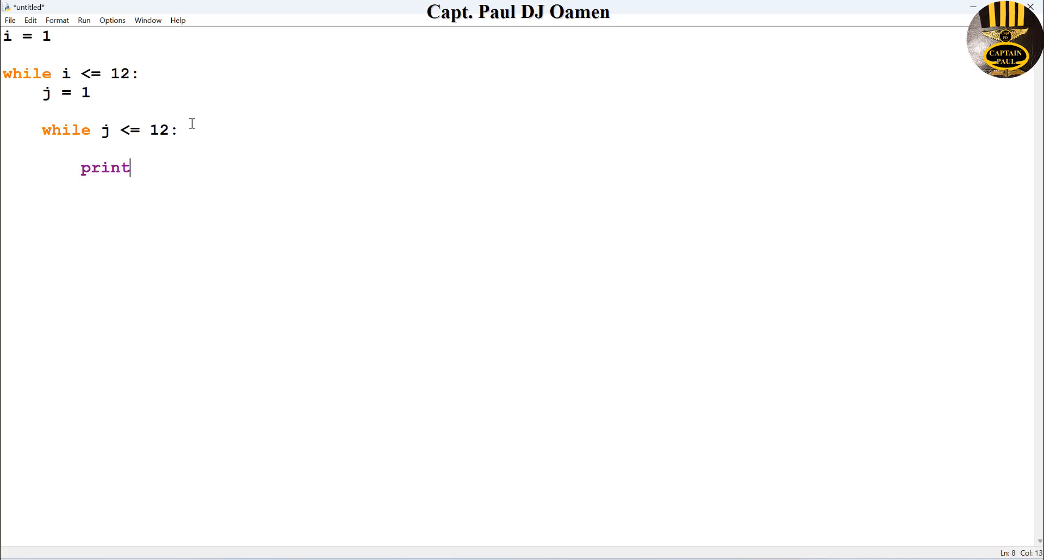
mouse_move(194, 151)
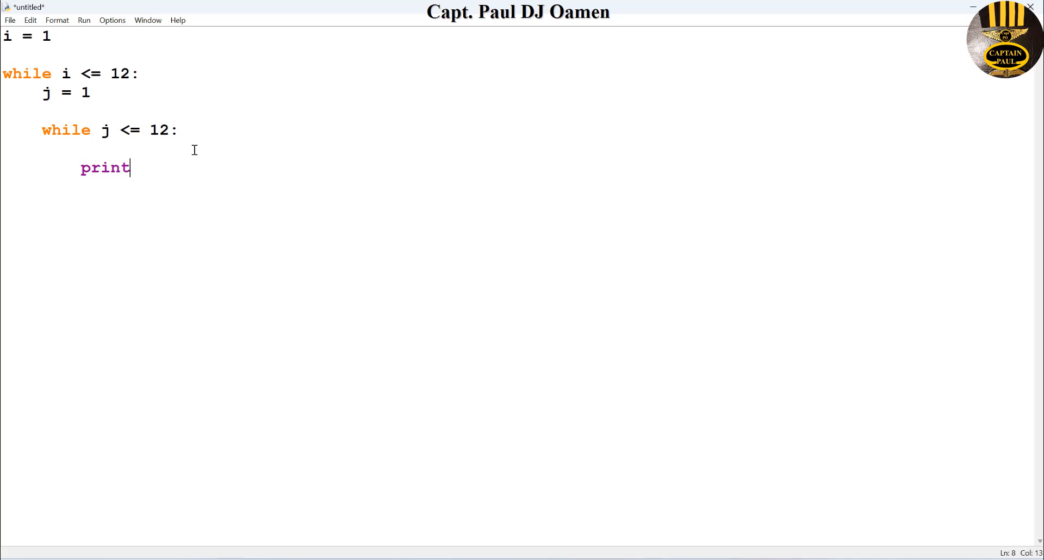
type("(")
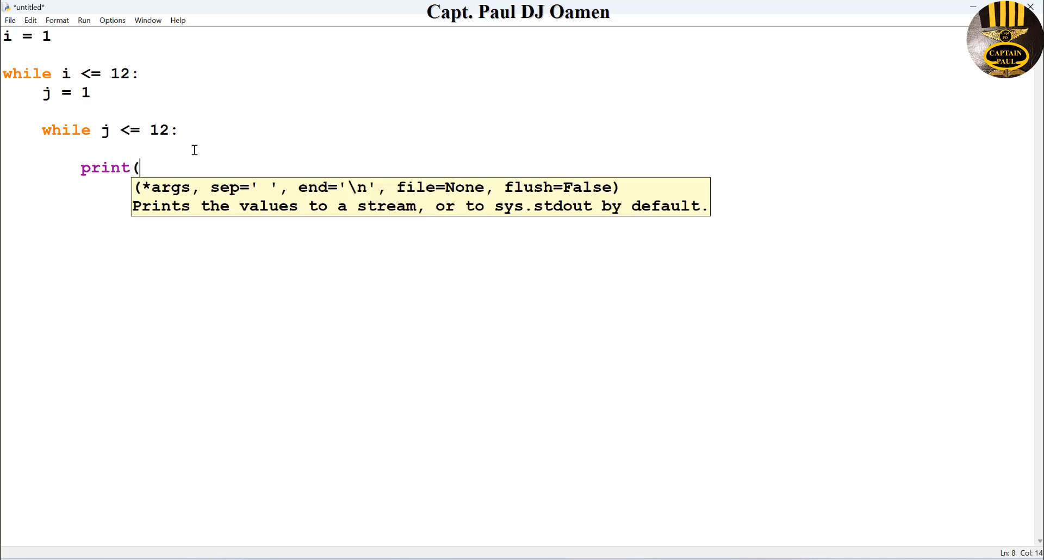
type("str")
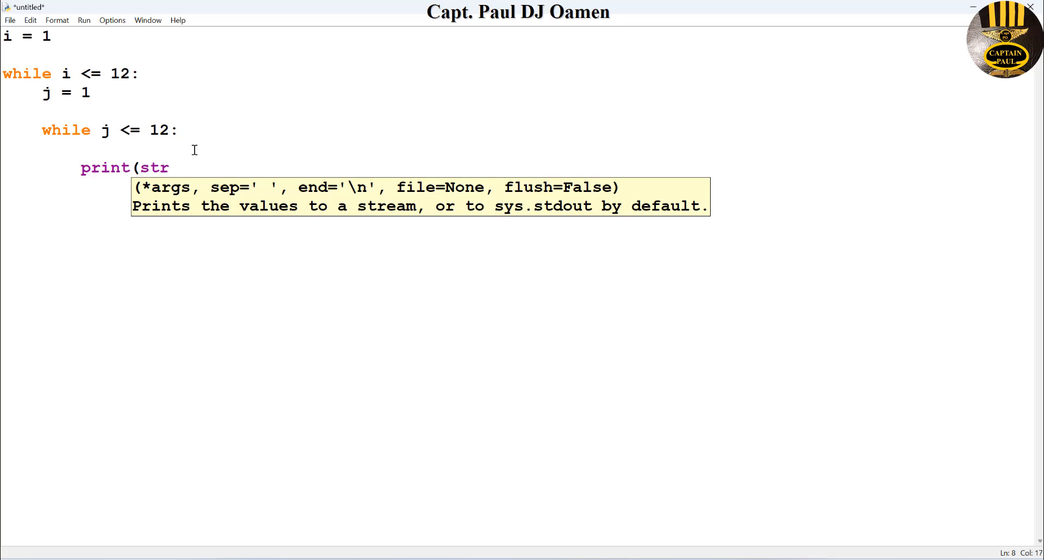
type("(i *")
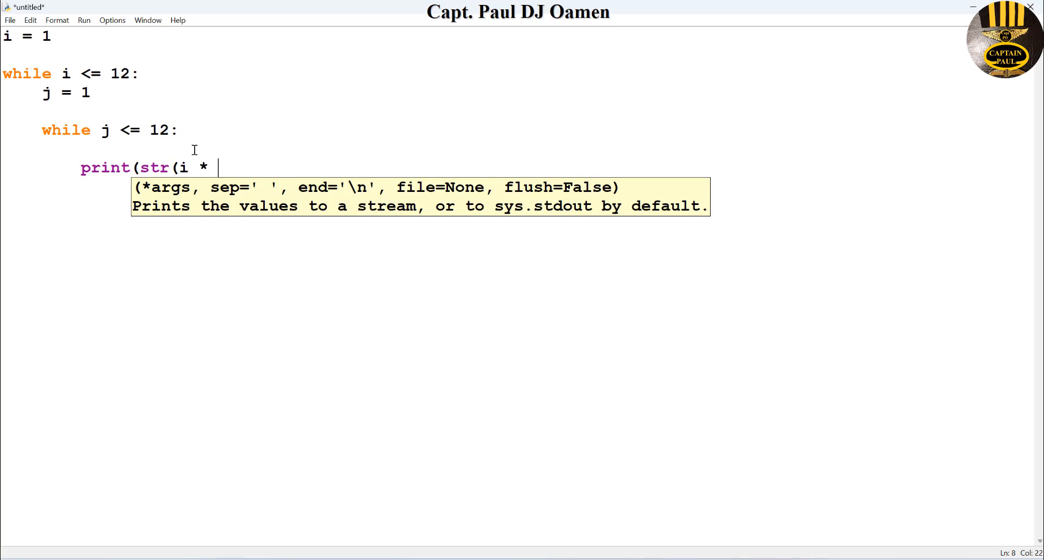
type("j")
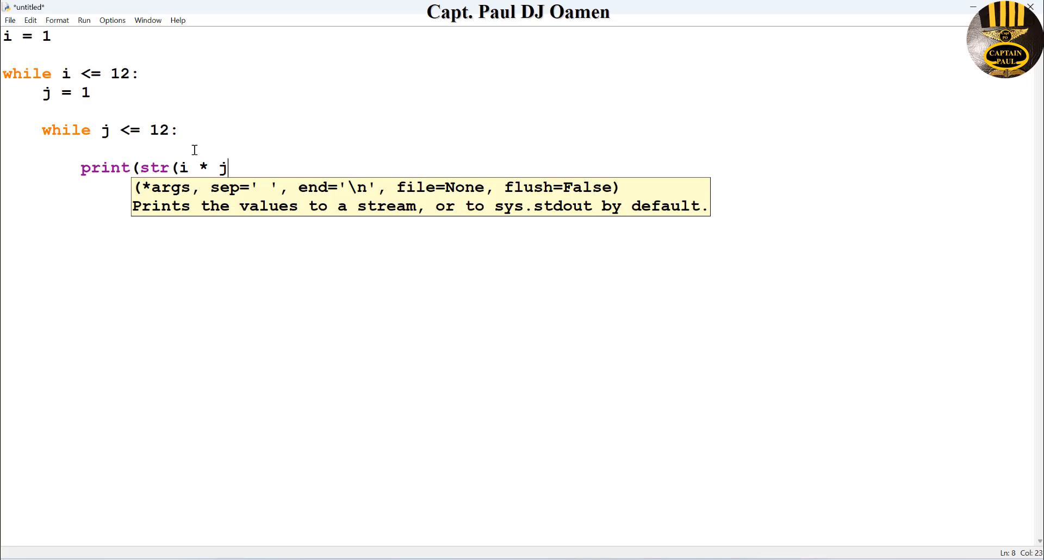
type(")")
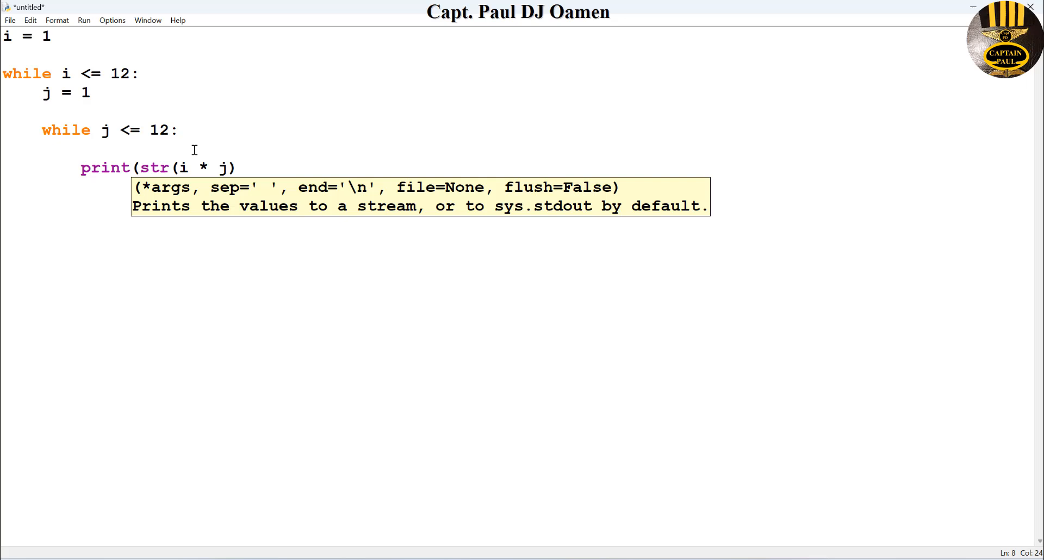
type("+")
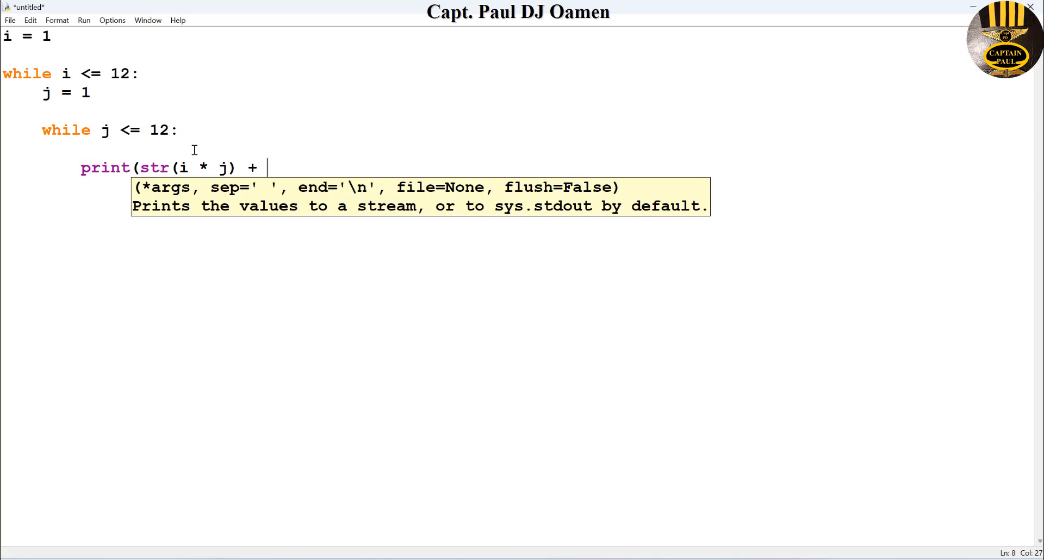
type("\"\\")
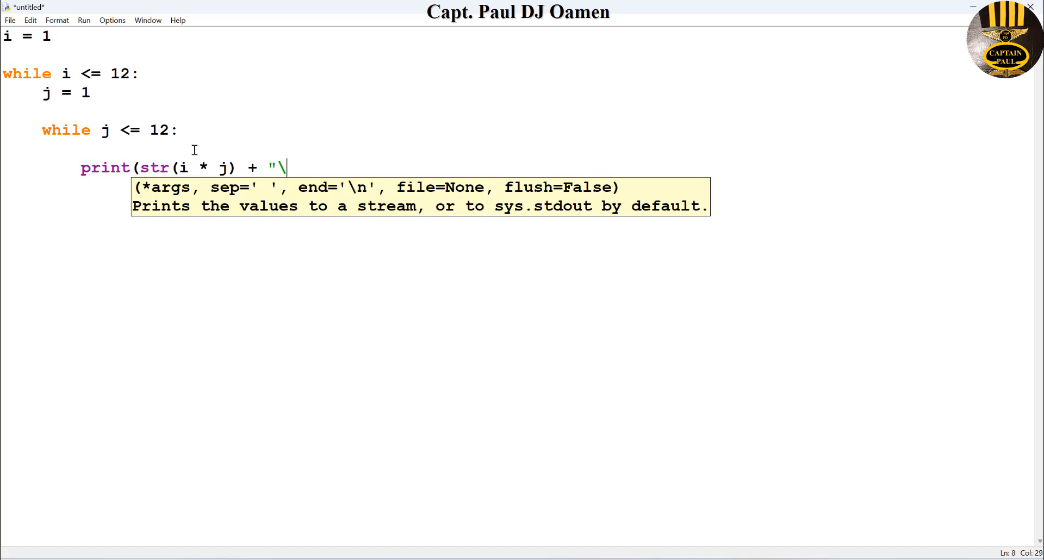
type("t\"")
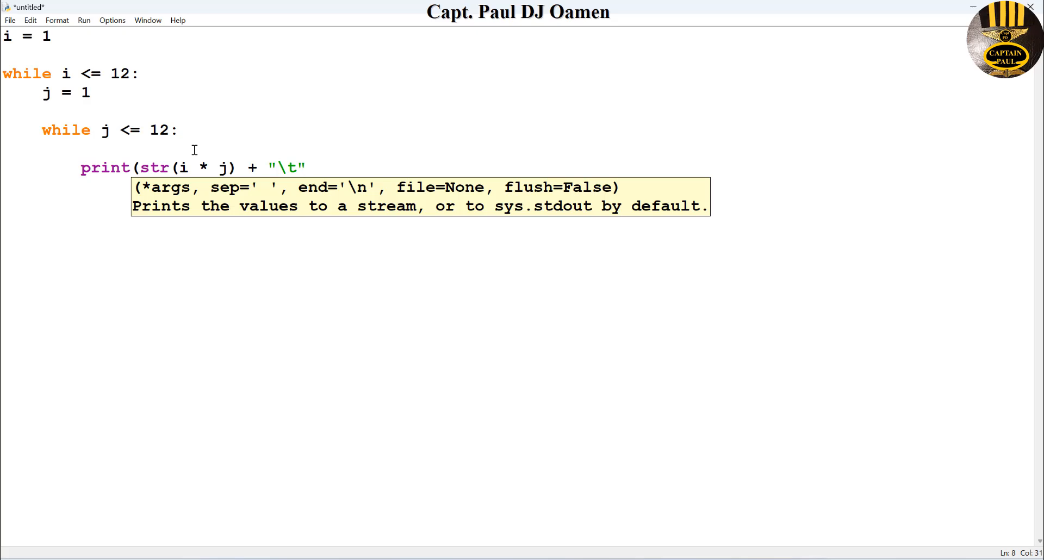
mouse_move(305, 167)
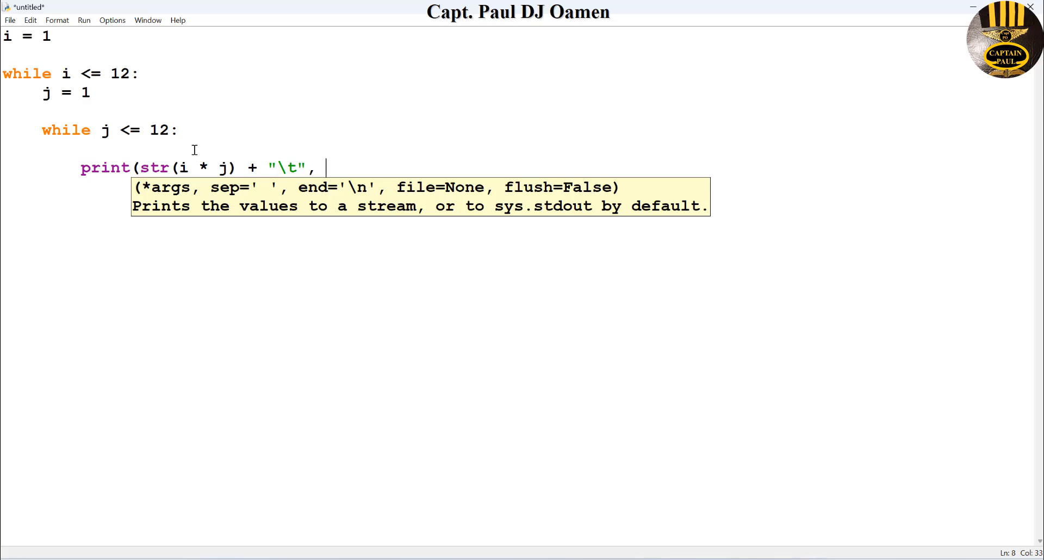
type("end")
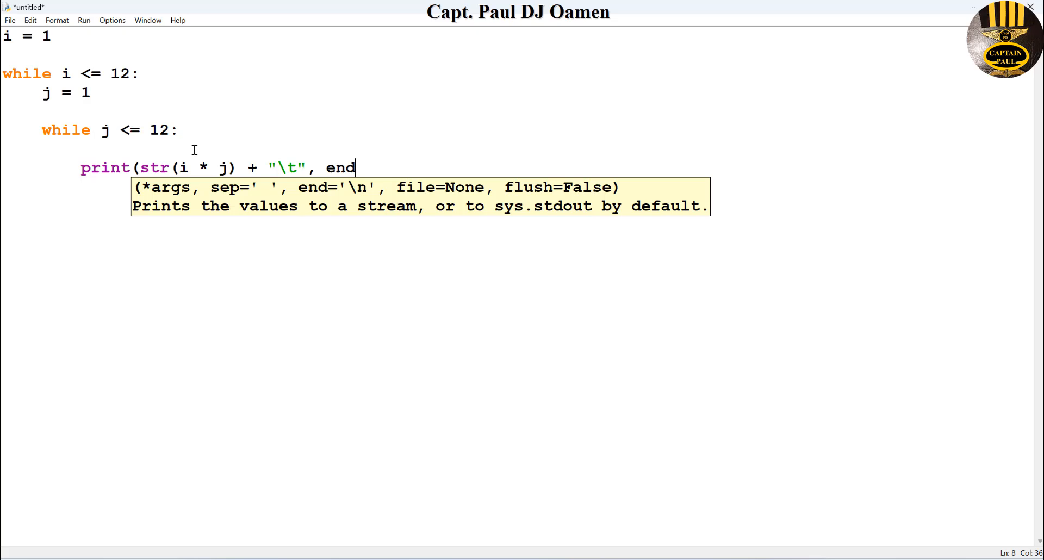
type("=")
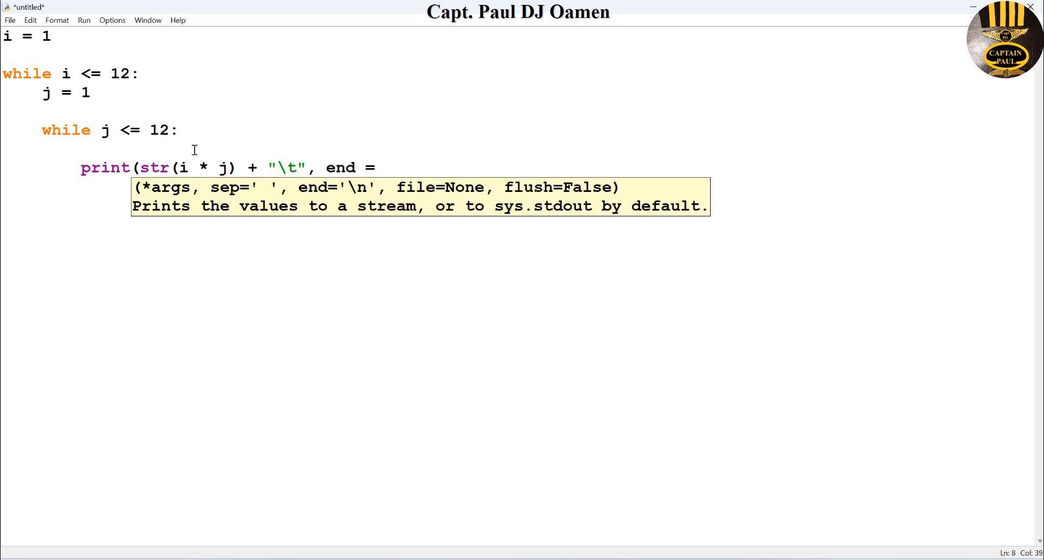
type("\" \"")
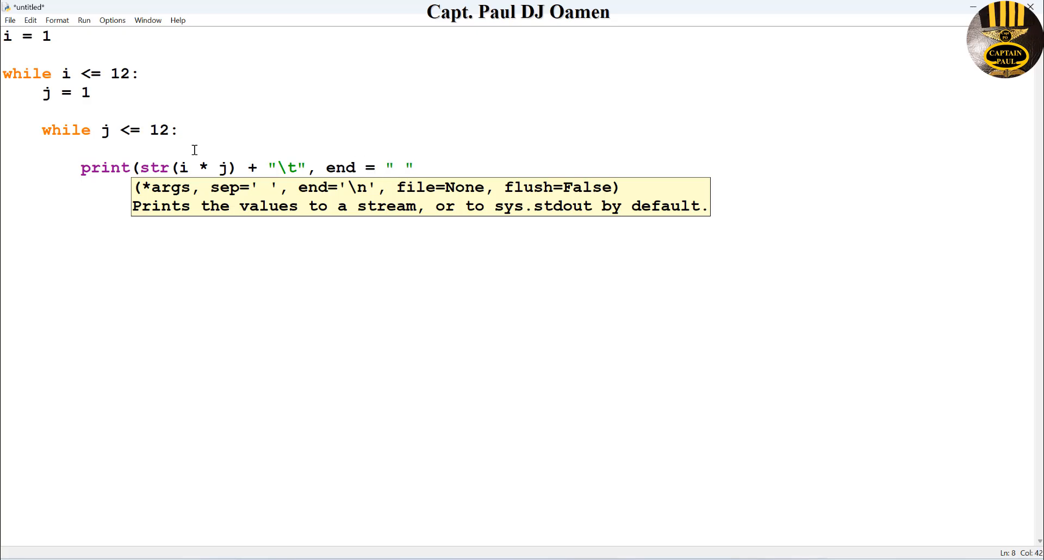
type(")")
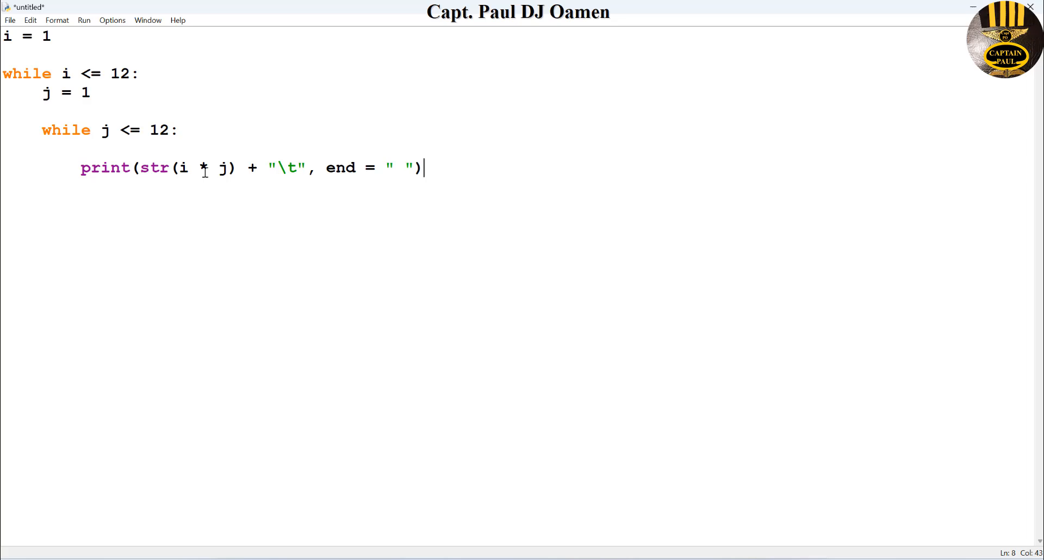
mouse_move(303, 175)
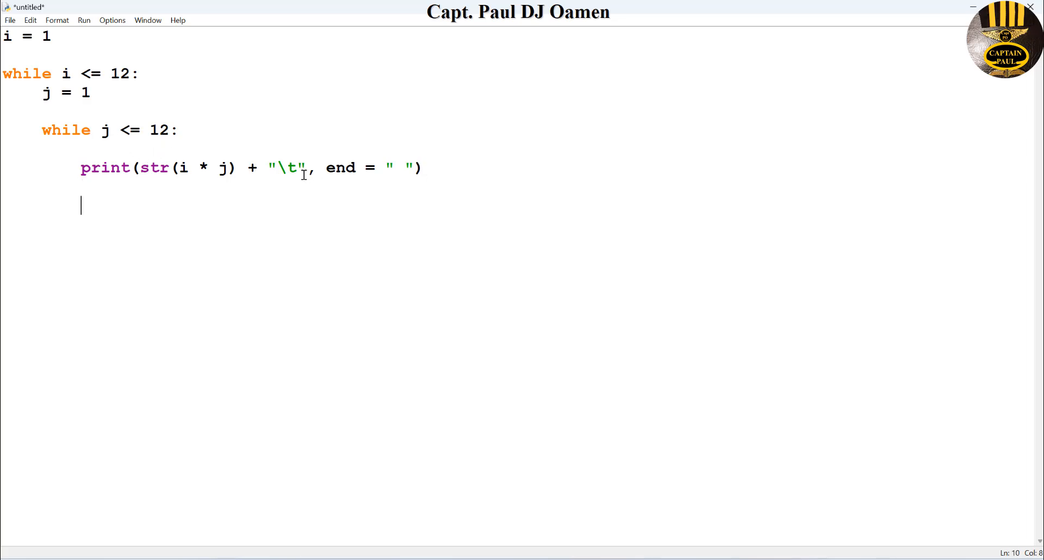
Add j += 1 to the inner loop, then print() and i += 1 in the outer loop.
type("j +=")
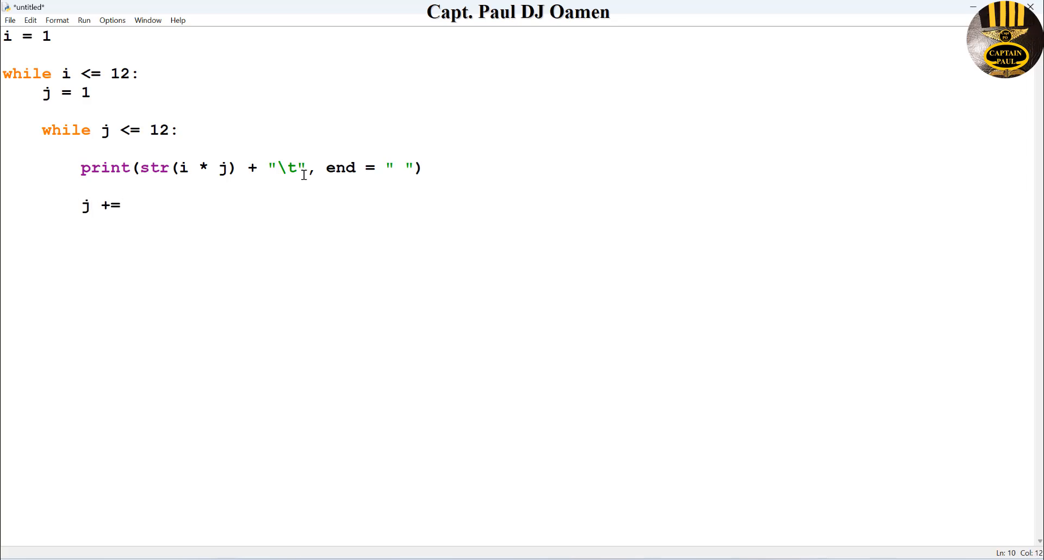
type("1")
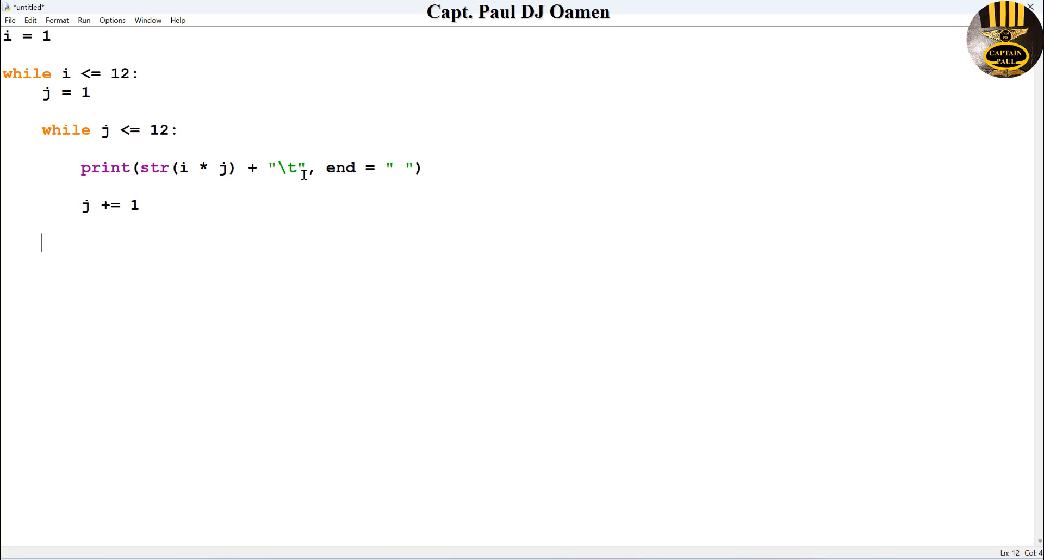
type("print")
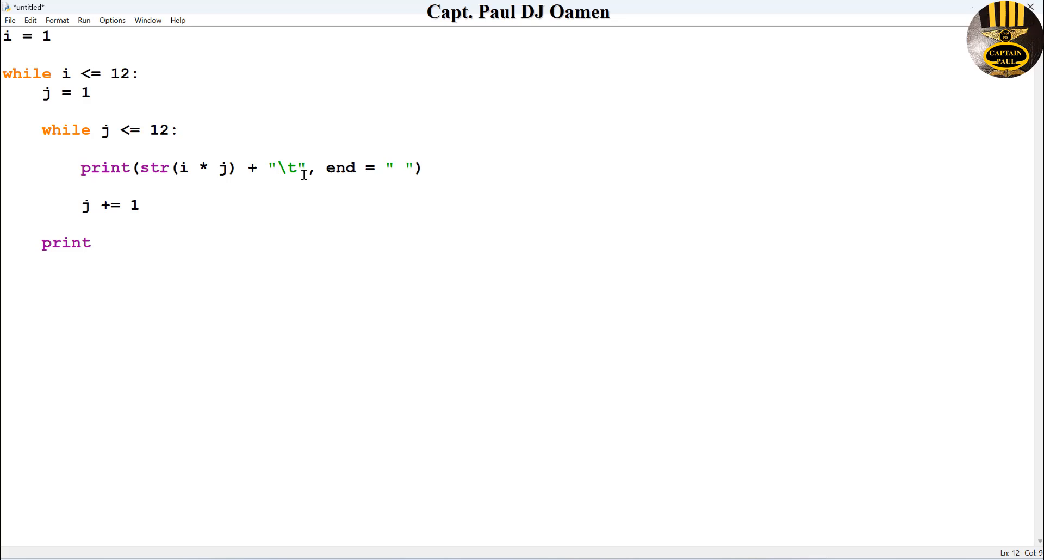
type("()")
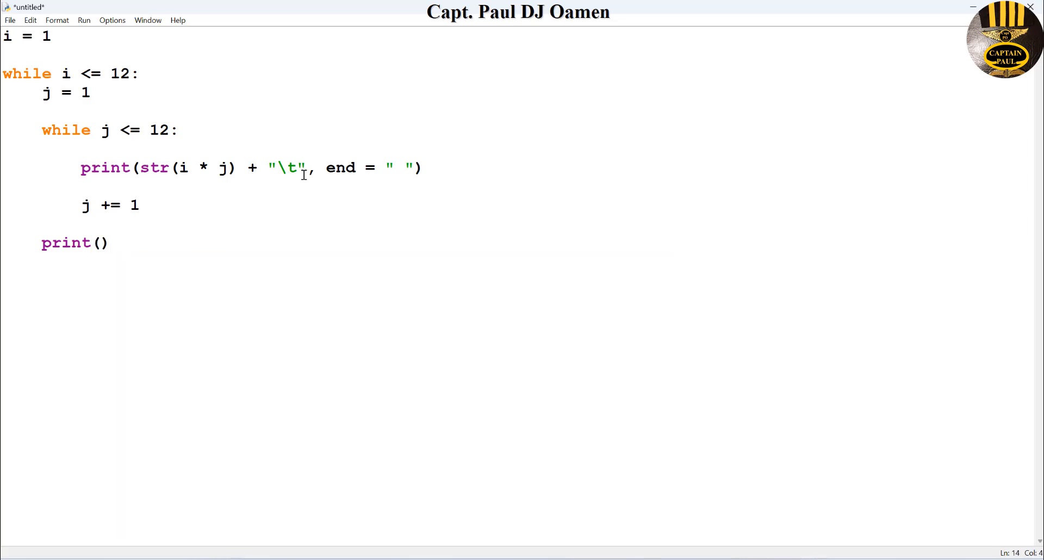
type("i +=")
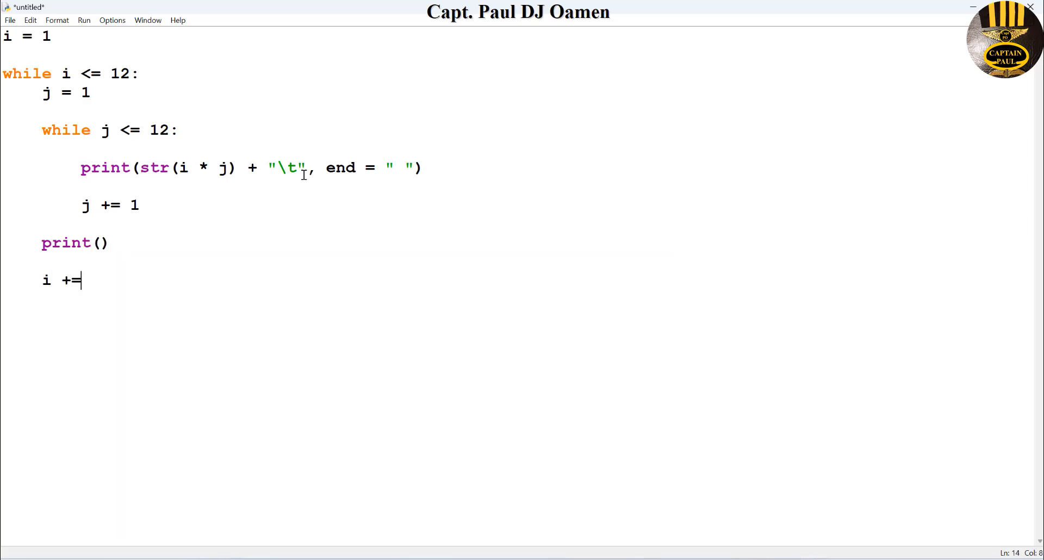
type("1")
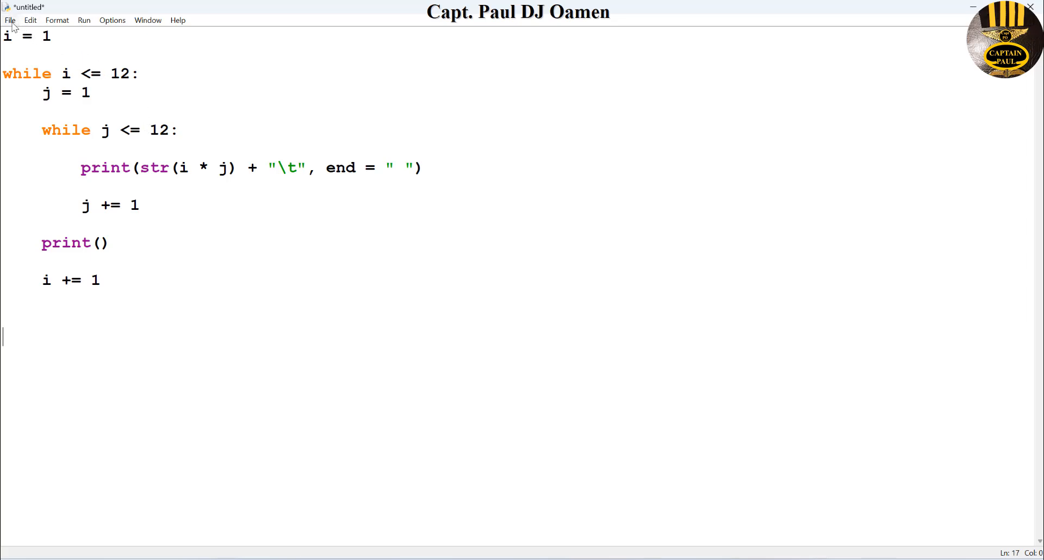
Start saving the script in Py_Loops, entering the file name Py_TimeTableGenerator.
left_click(10, 20)
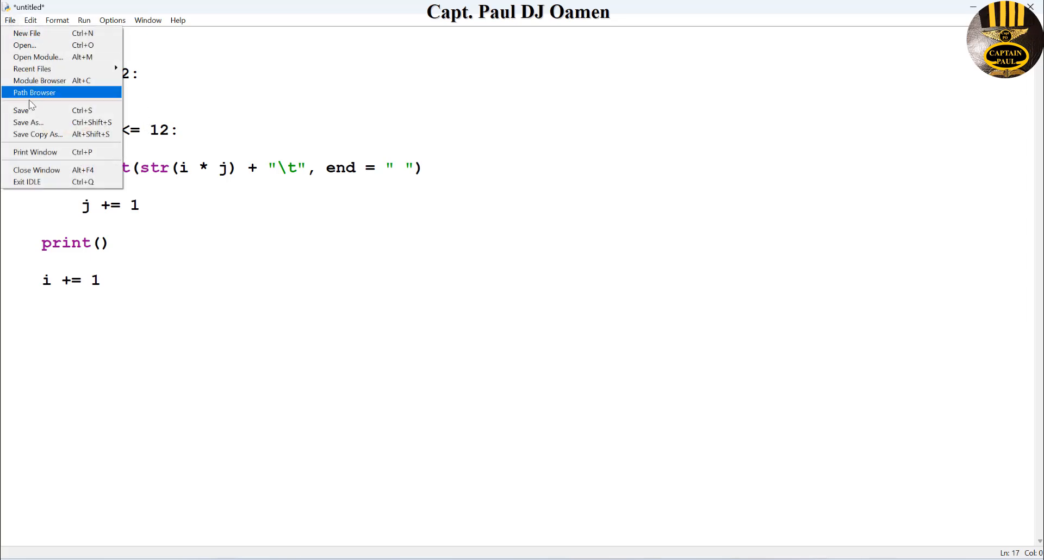
left_click(28, 122)
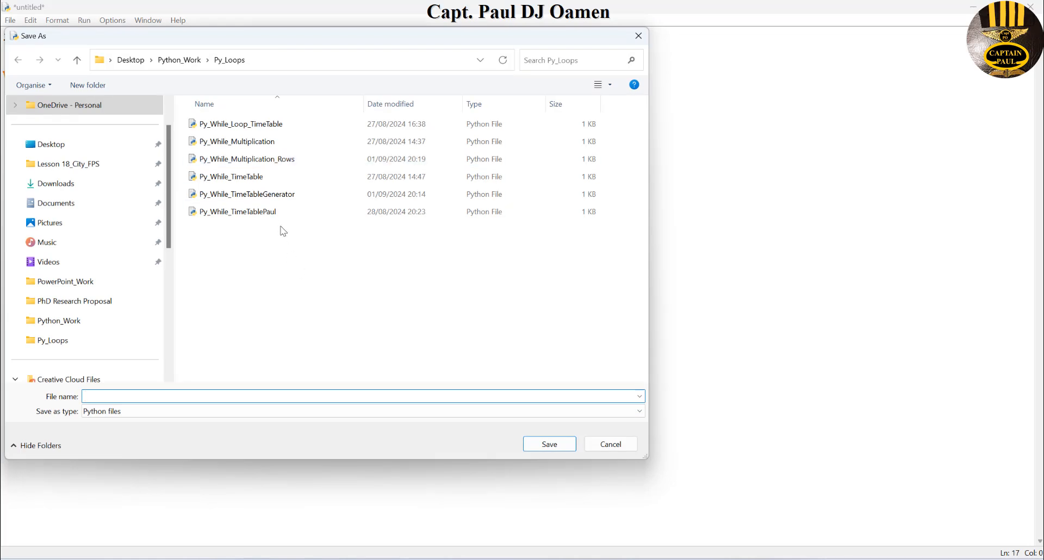
left_click(246, 194)
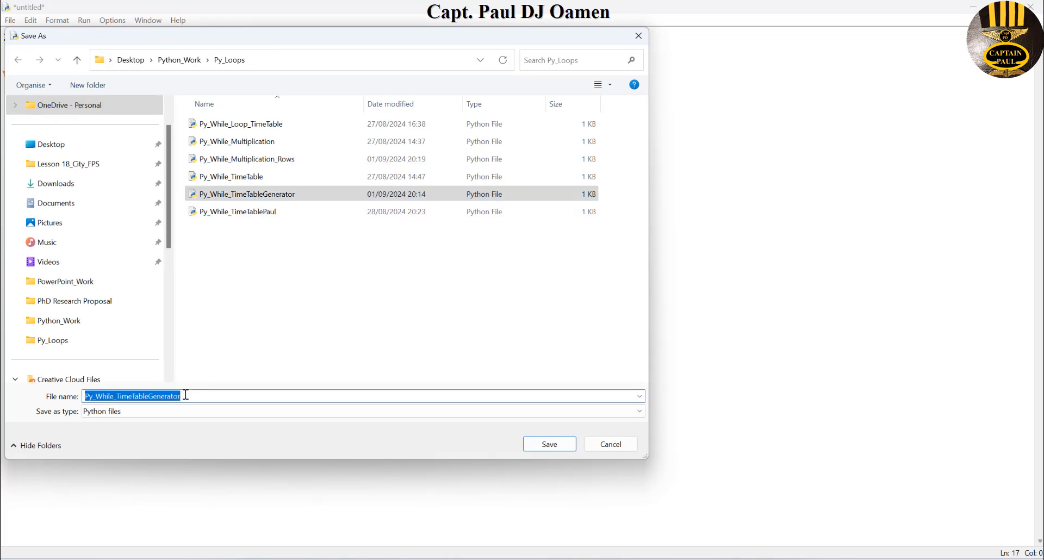
left_click(126, 395)
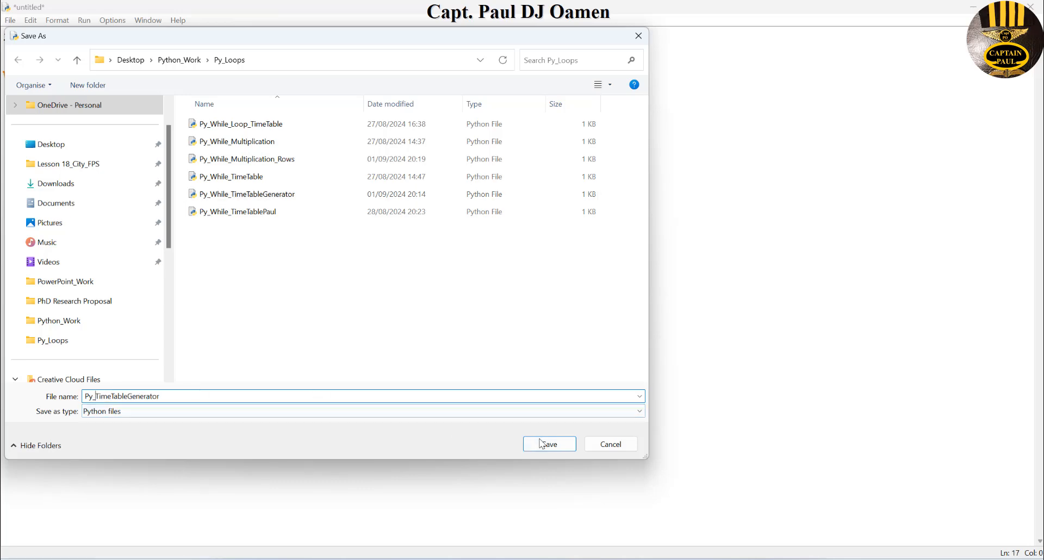
Save Py_TimeTableGenerator.py, run it to print the 12×12 table, then minimise the shell.
left_click(548, 444)
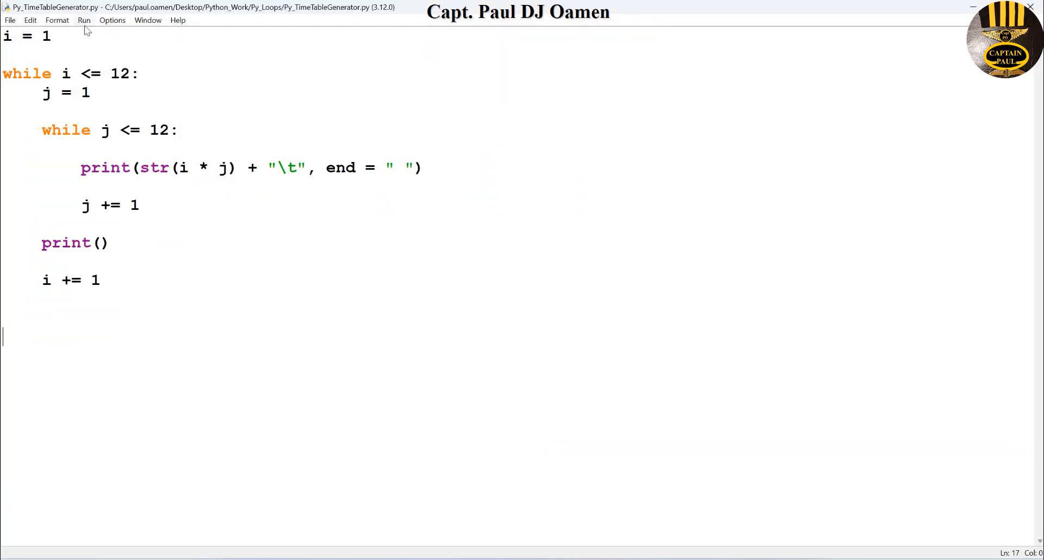
left_click(84, 19)
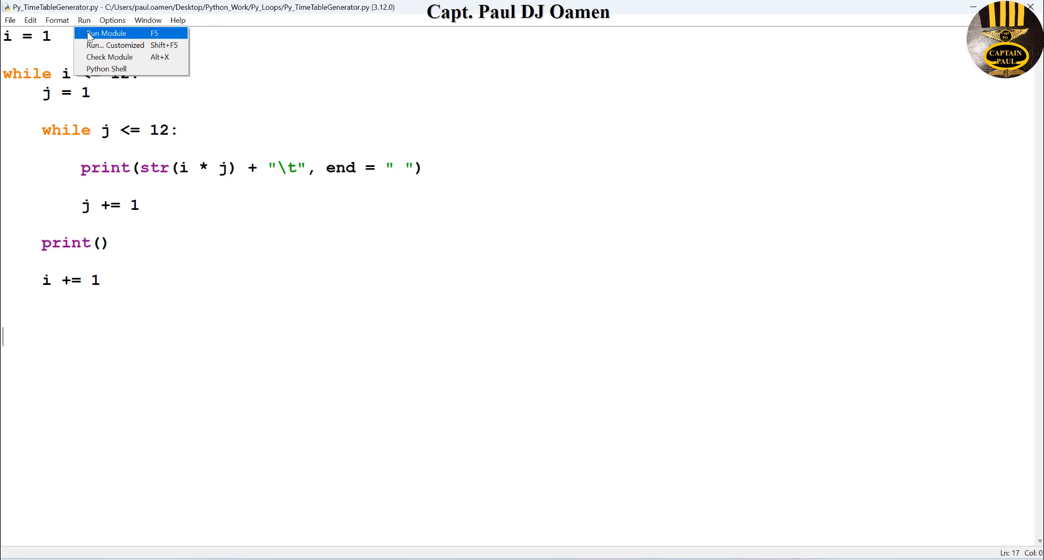
left_click(106, 33)
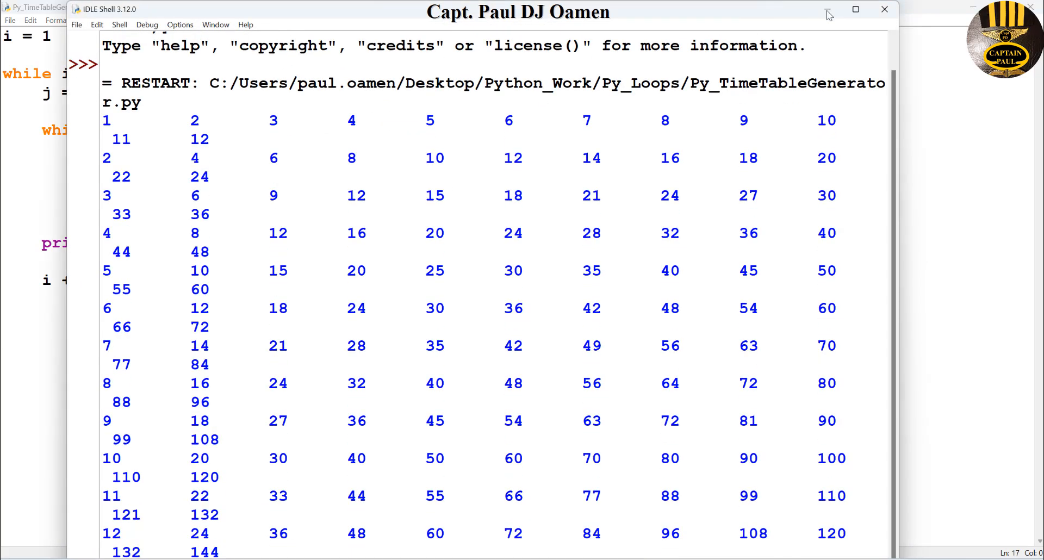
left_click(855, 10)
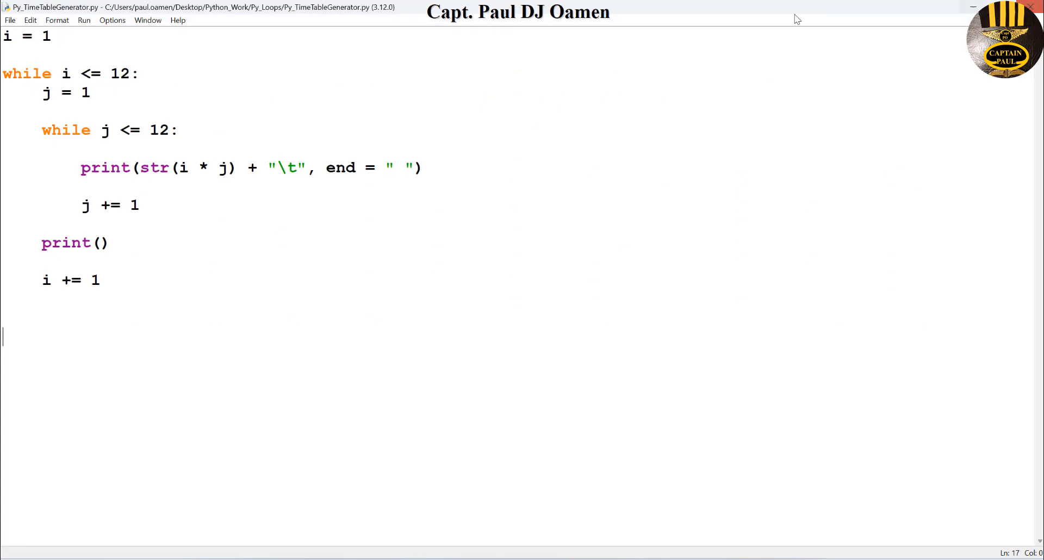
Start the script with a print call containing two newlines and four tabs.
left_click(7, 36)
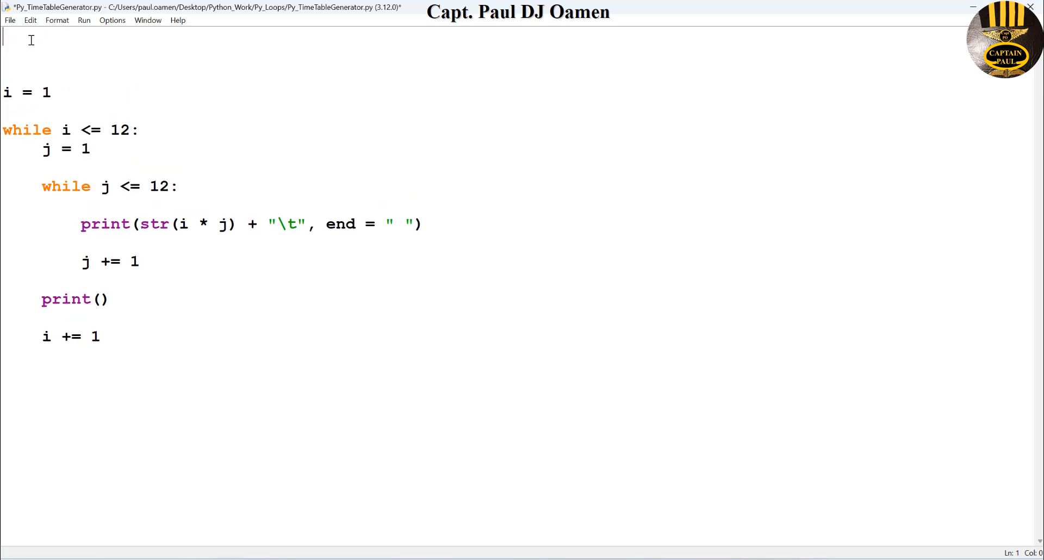
type("p")
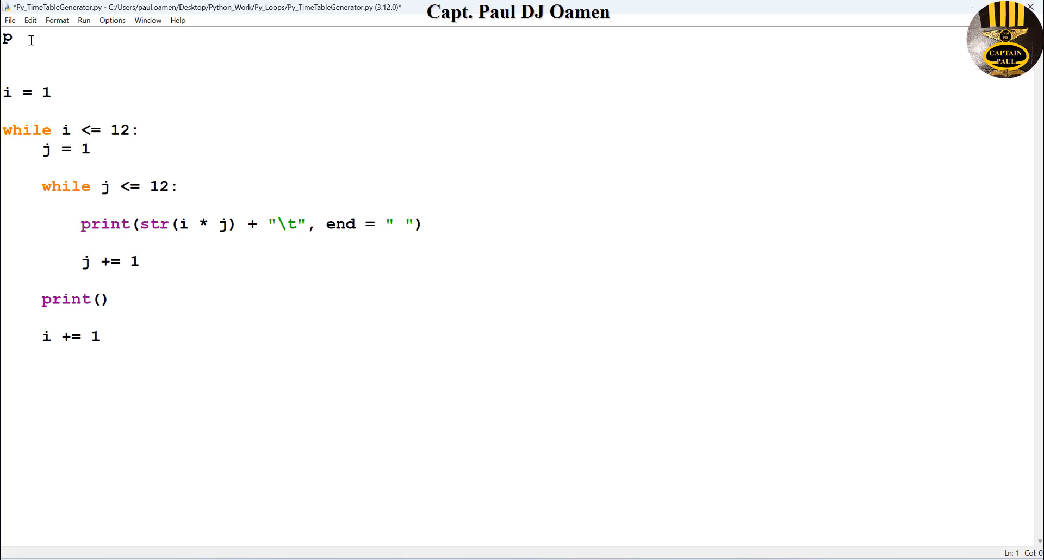
type("rint")
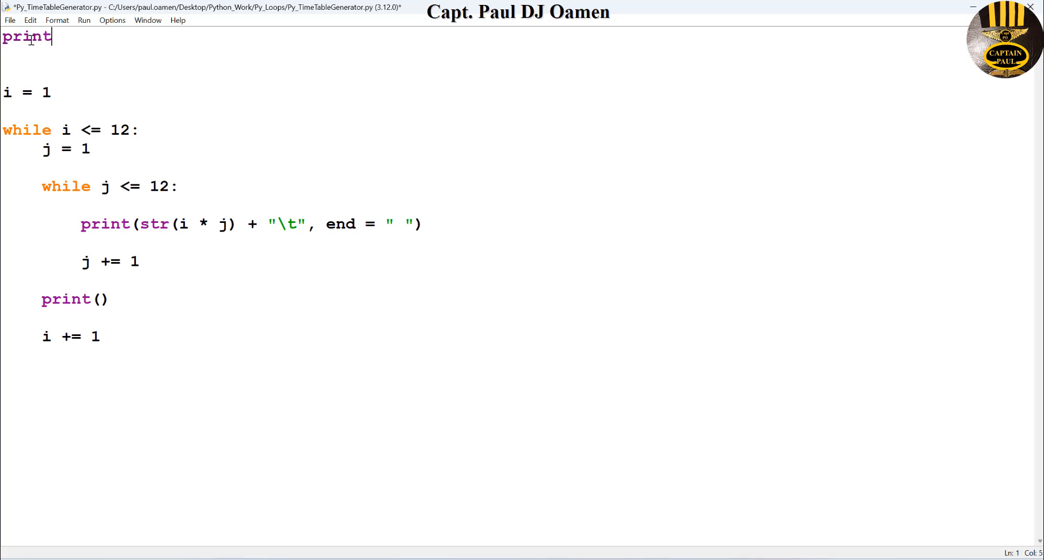
type("(\"")
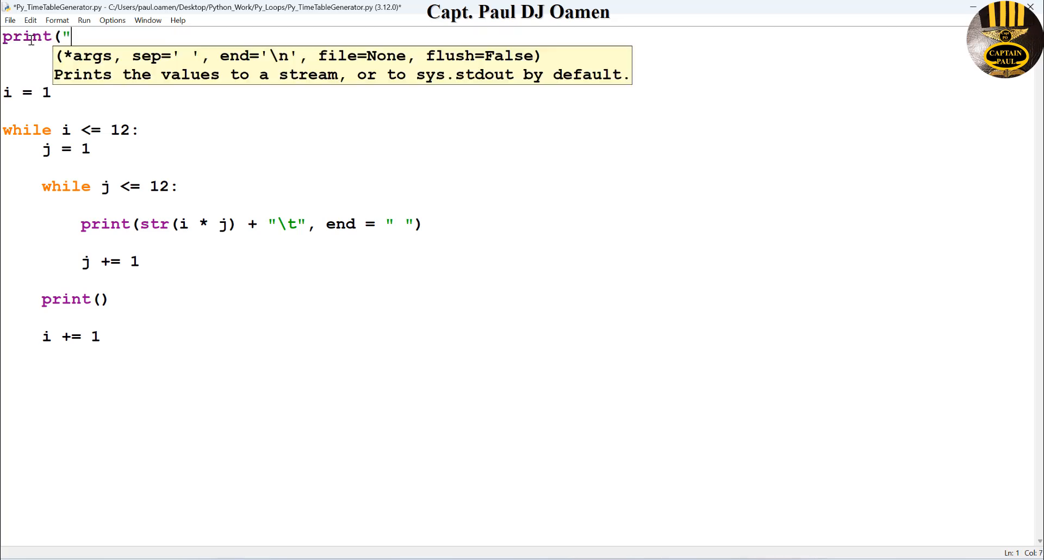
type("\\")
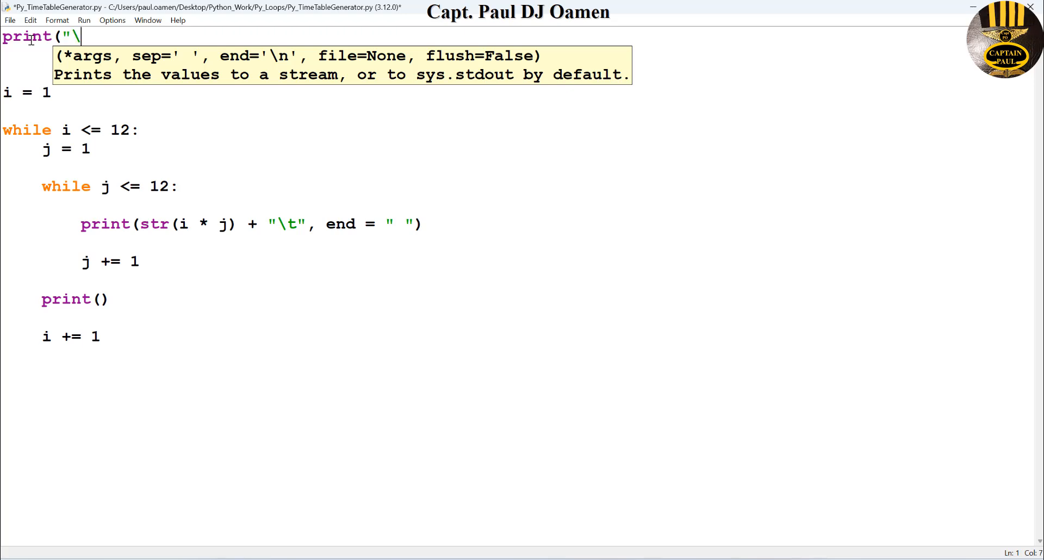
type("n\\n")
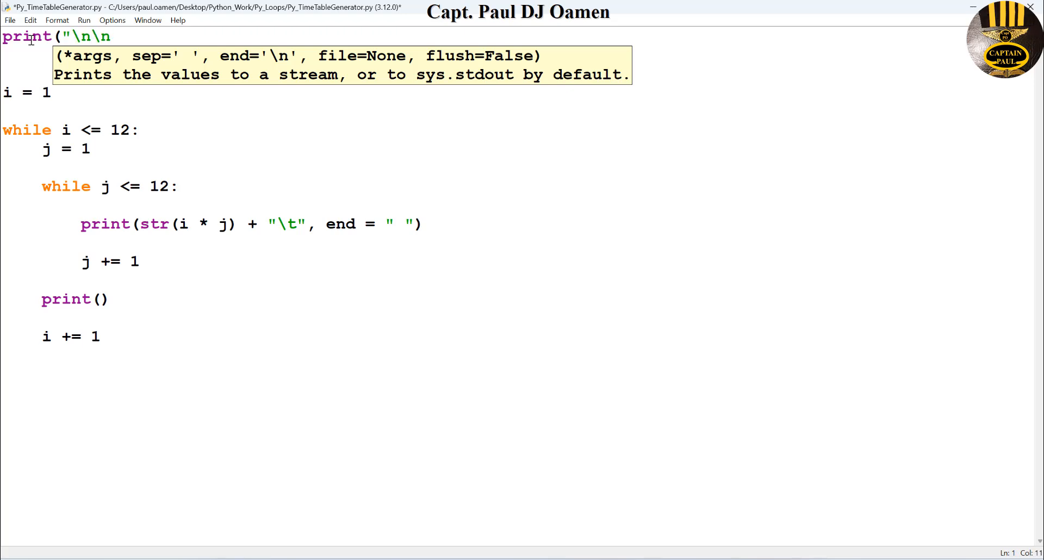
type("\\t\\t")
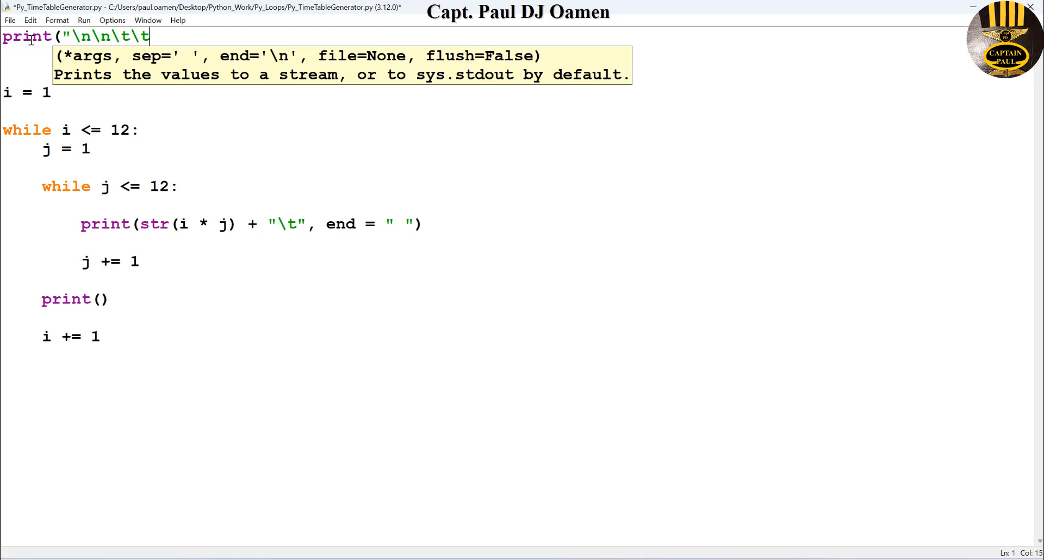
type("\\t")
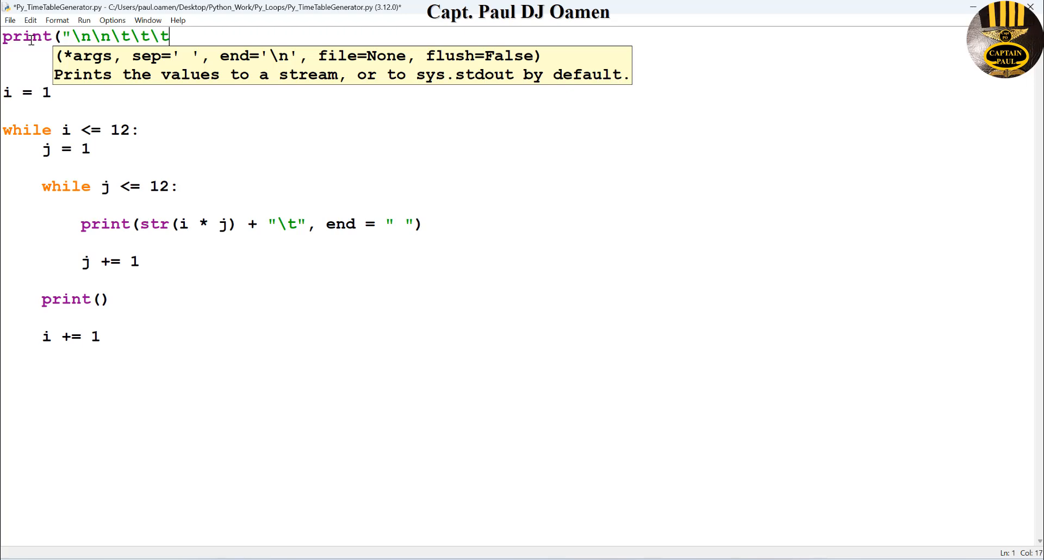
type("\\t")
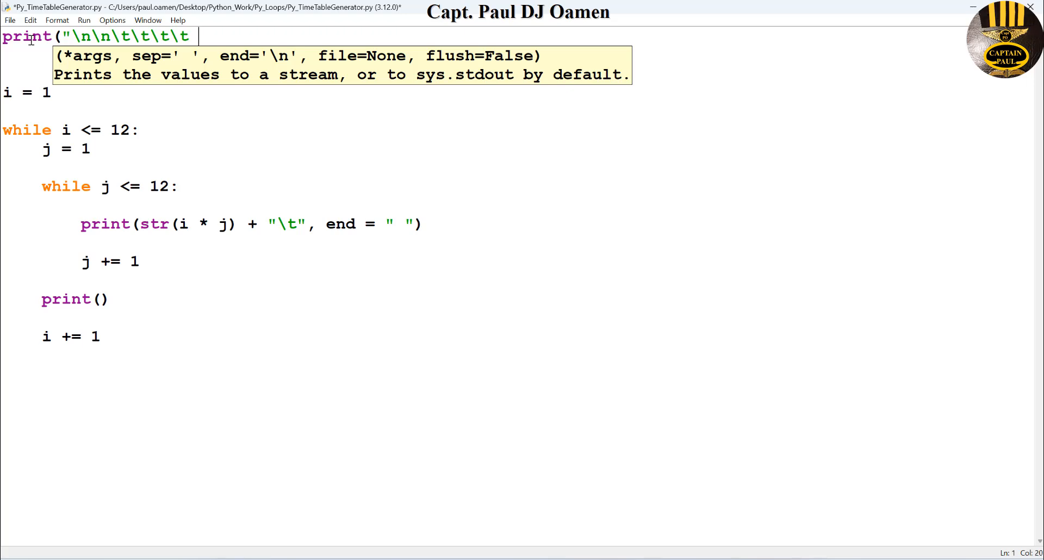
Finish the heading string with 'TimesTable Generator' and close the print call.
type("Times")
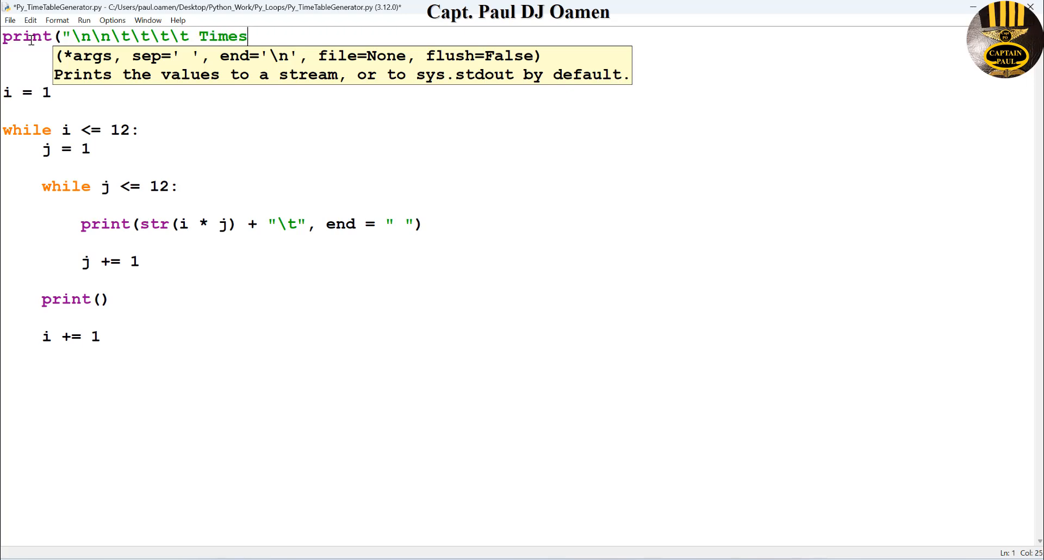
type("Table")
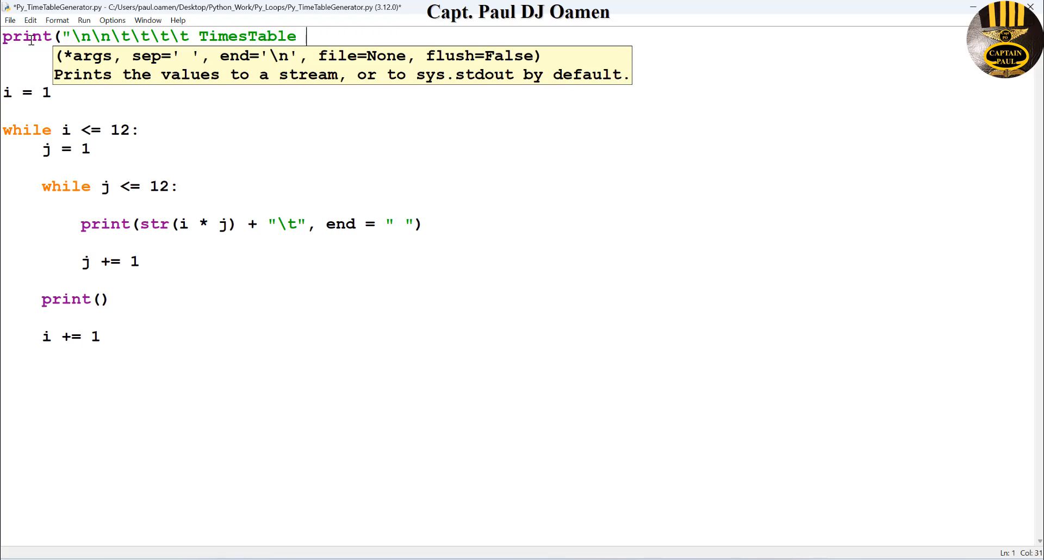
type("Ge")
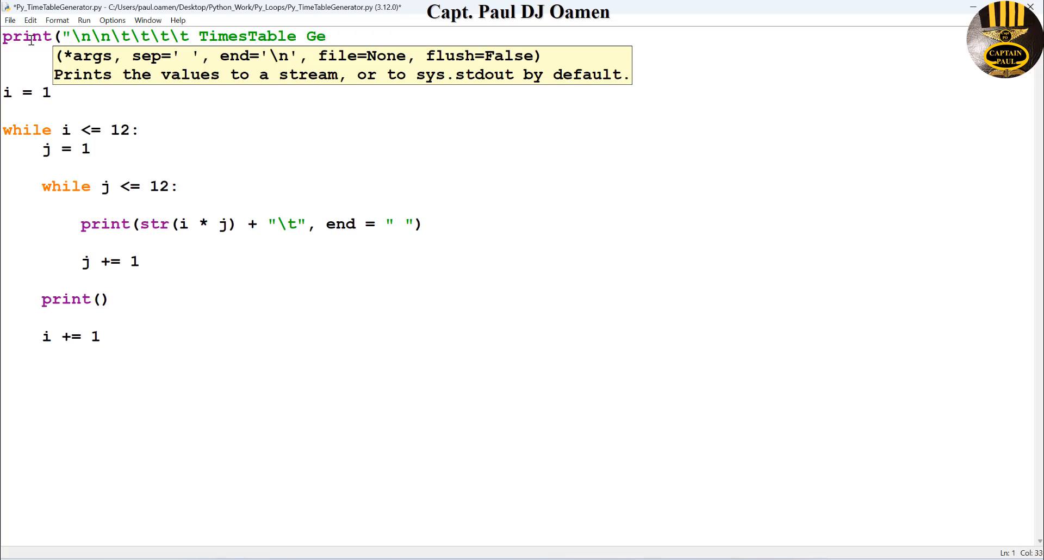
type("nerator\")")
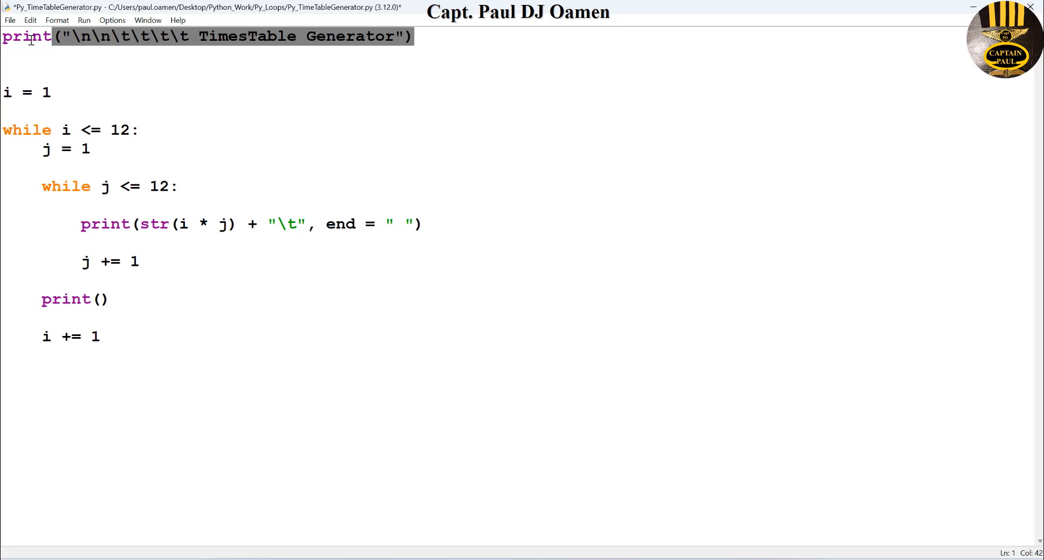
left_click(232, 65)
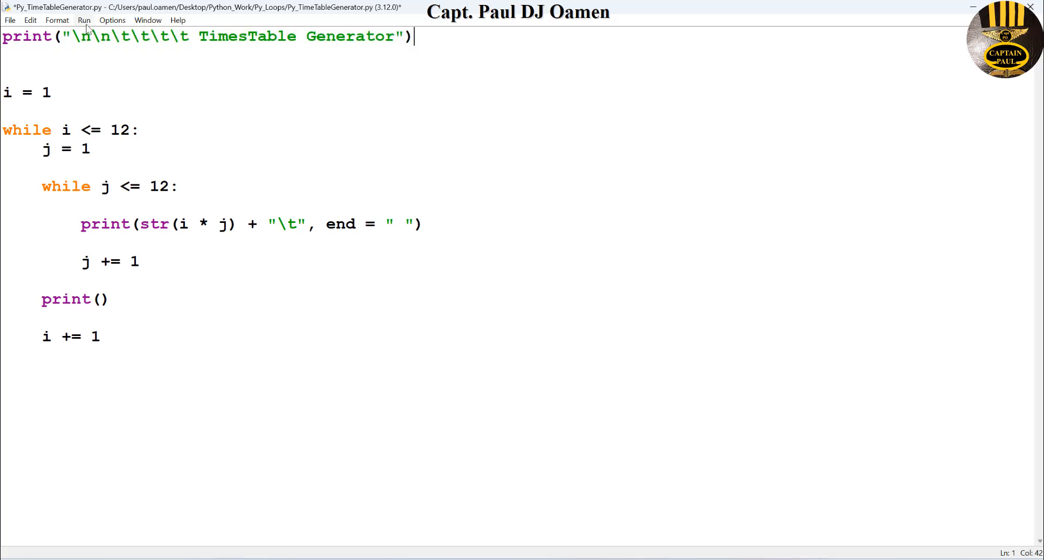
Cancel the Run Module save prompt and duplicate the heading print line as line 2.
left_click(83, 20)
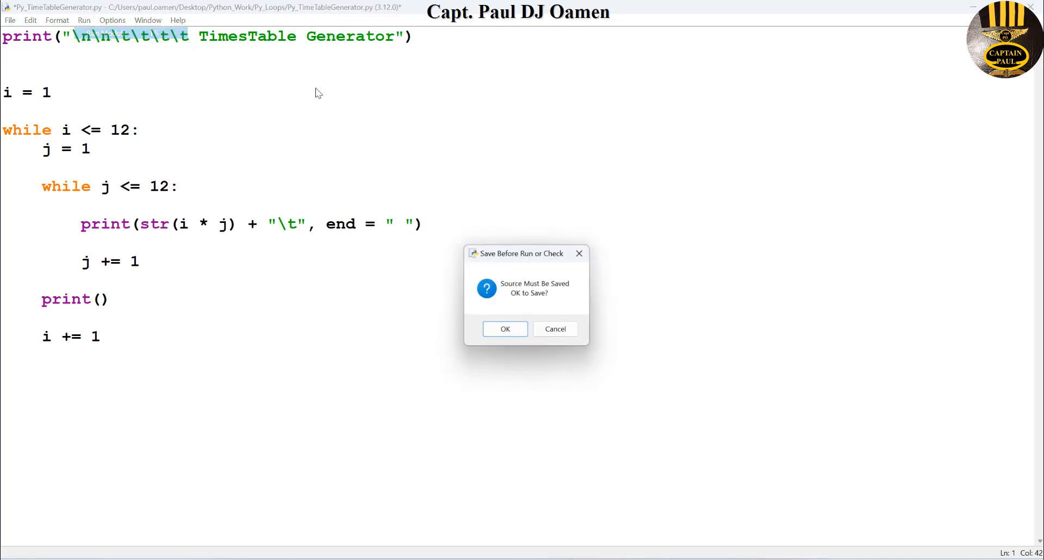
left_click(504, 328)
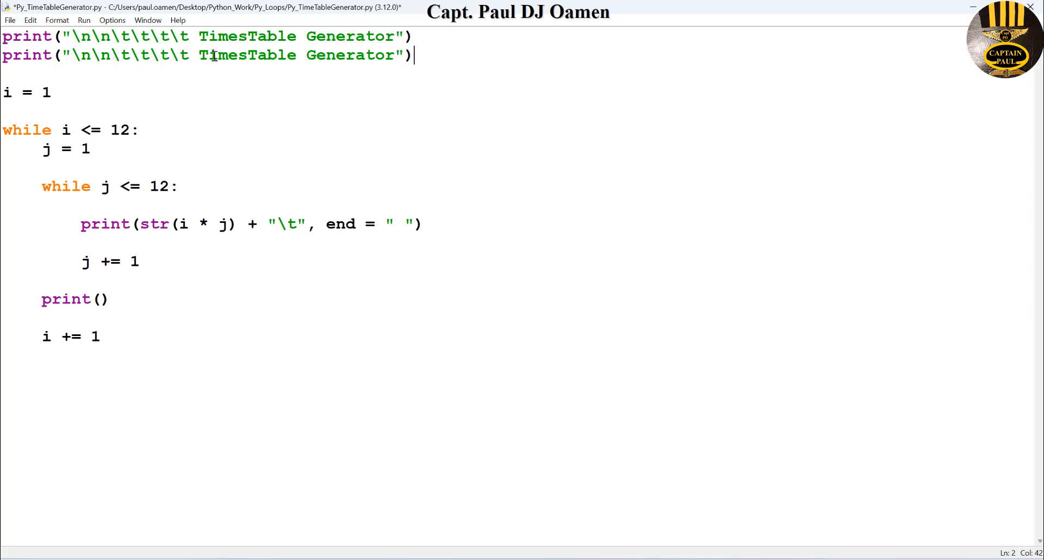
Change line 2 to print "-" * len("TimesTable Generator") after the tabs.
left_click(194, 56)
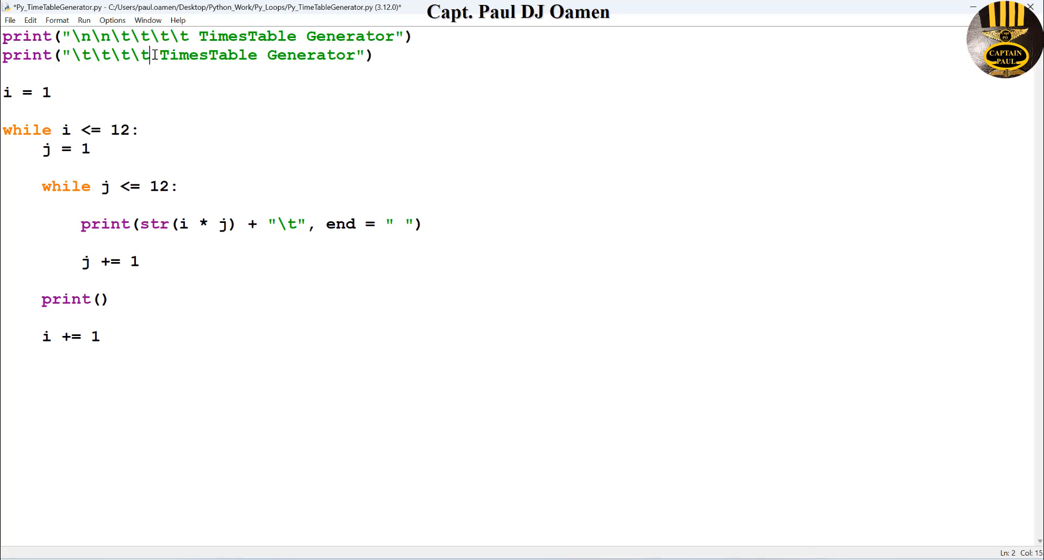
type("\" +")
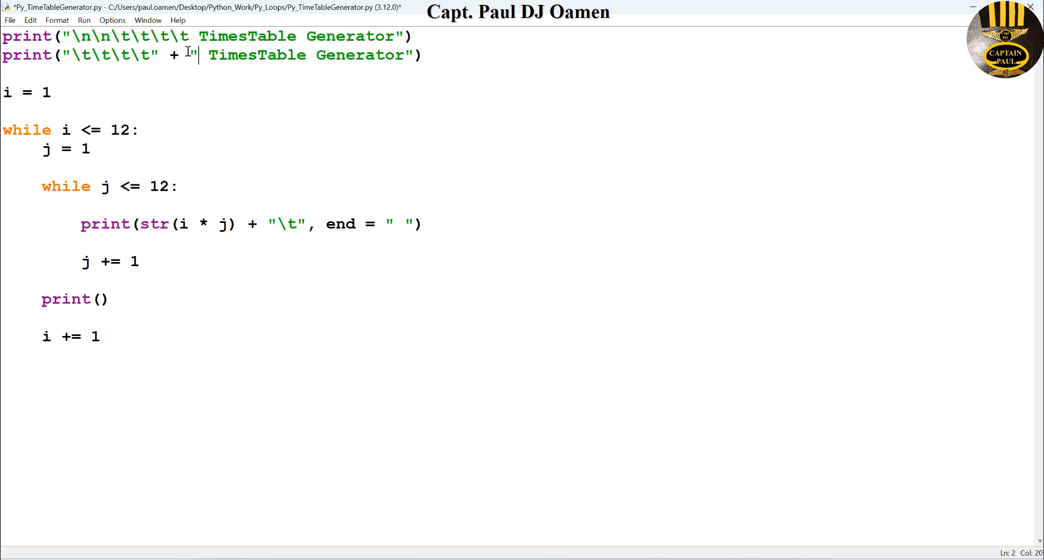
type("-")
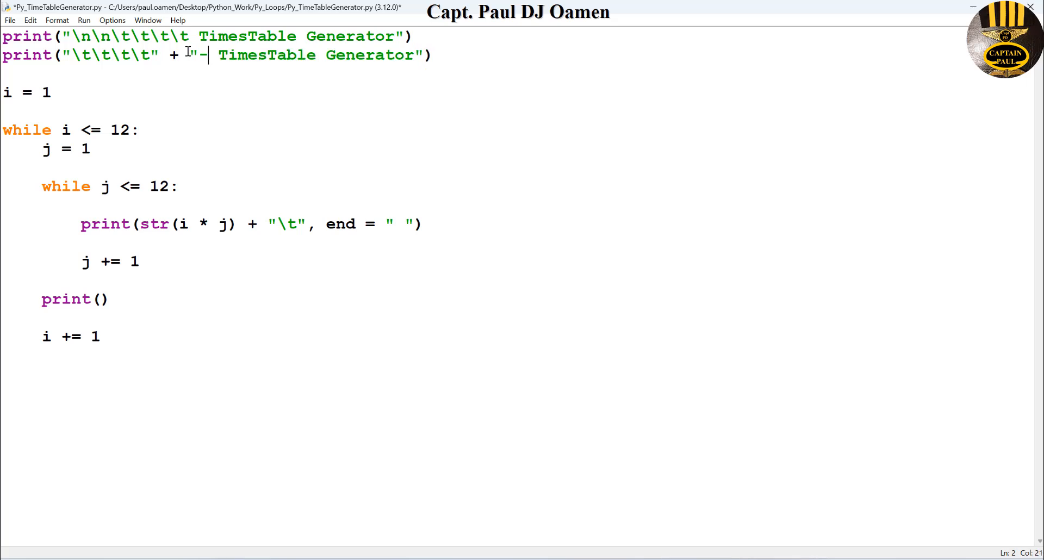
type("\"")
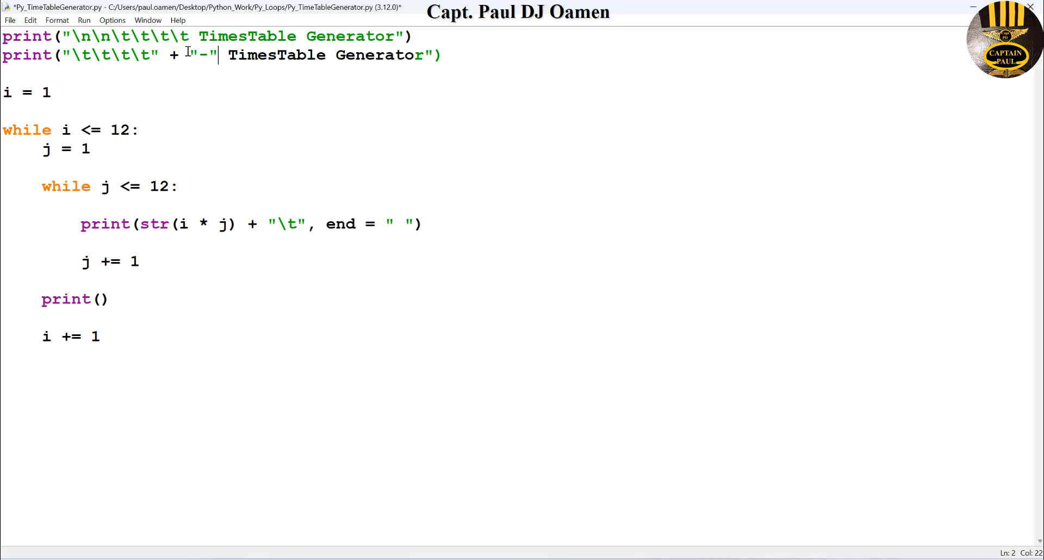
type("*")
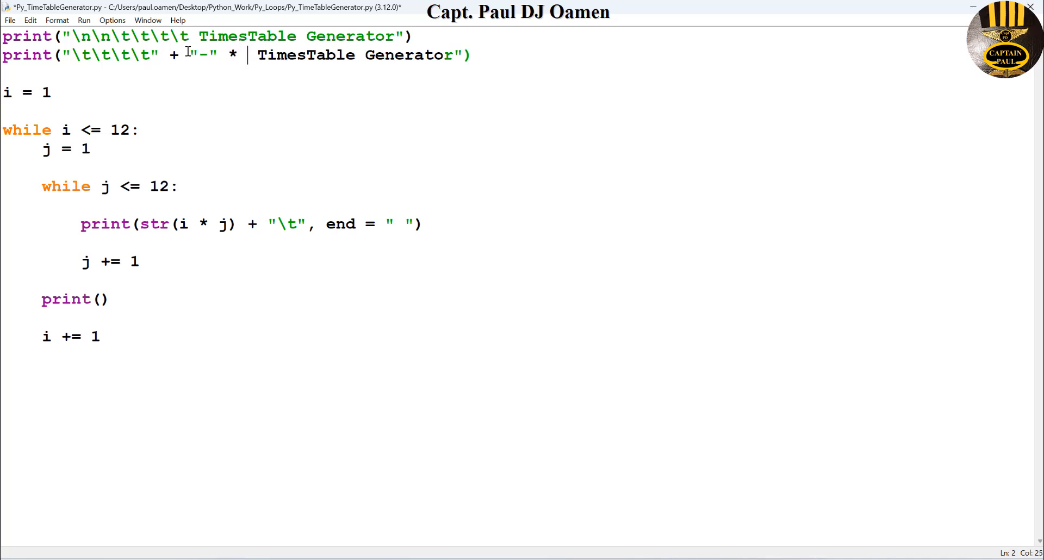
type("len")
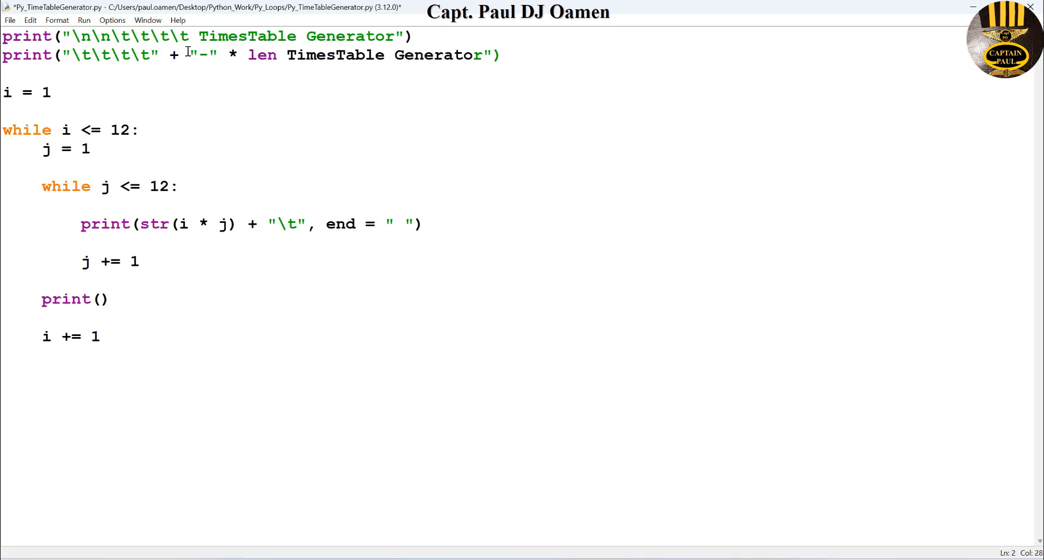
type("(\"")
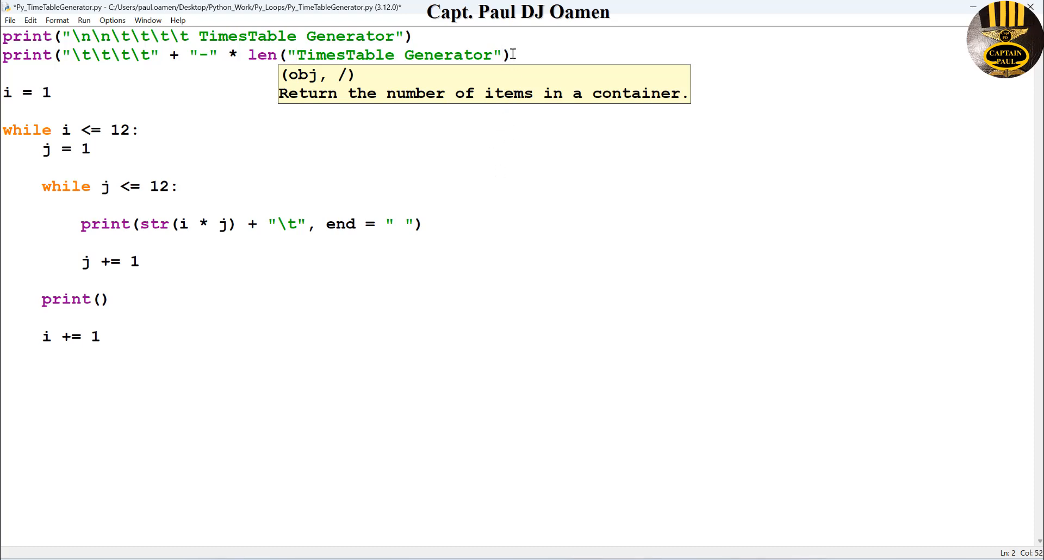
type("+")
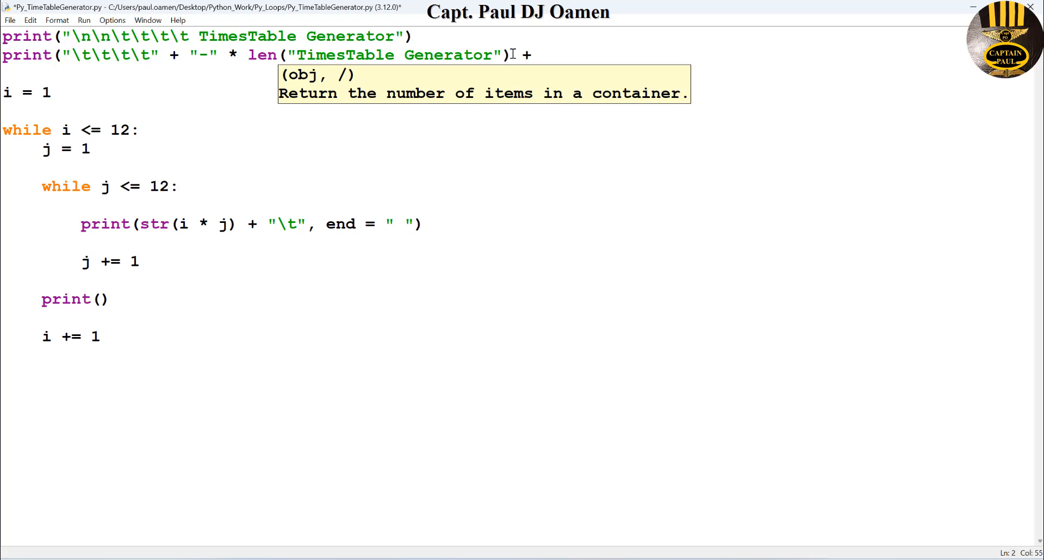
Append "\n\n" to line 2, check it against the heading, and run the module.
left_click(542, 54)
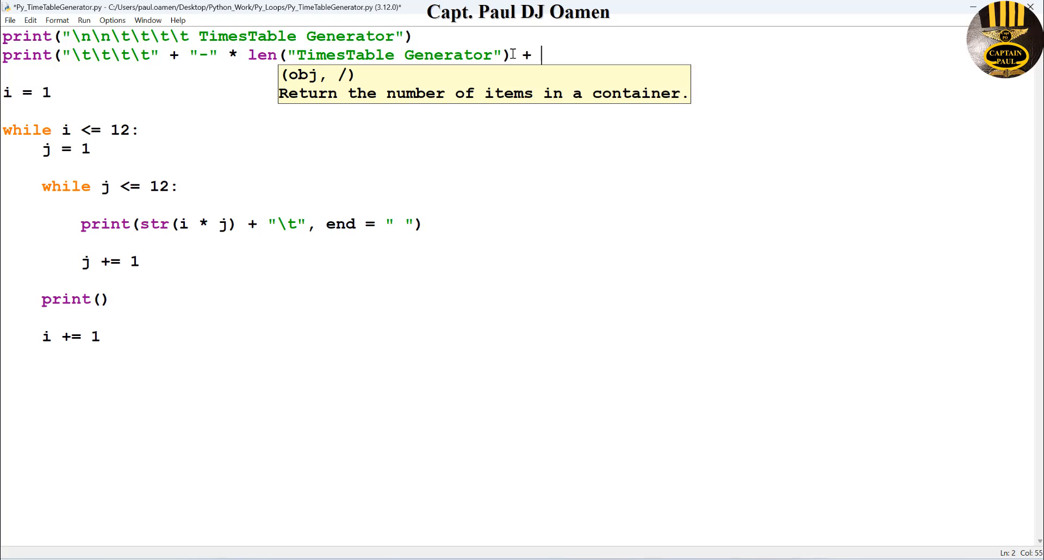
type("\"")
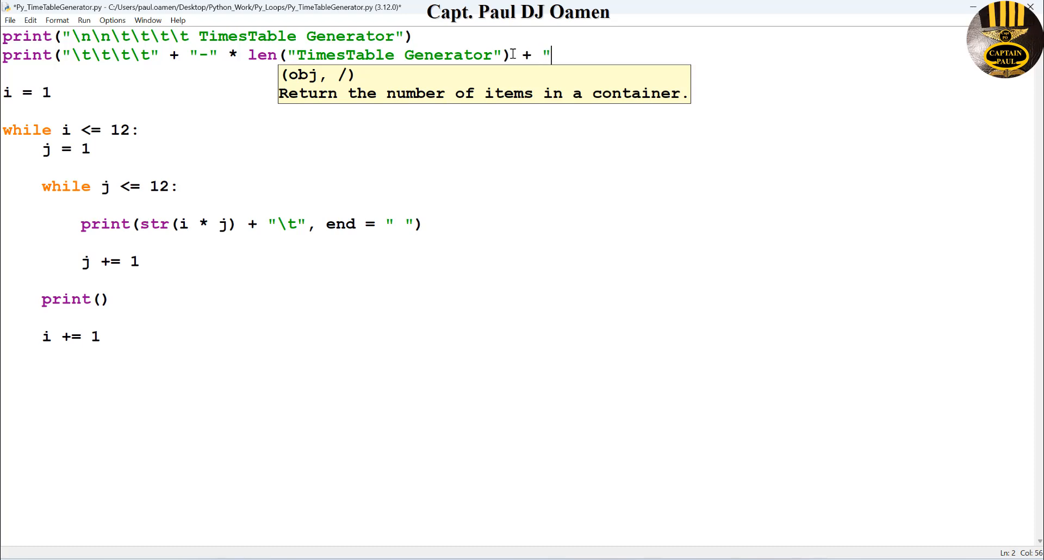
type("\\n\\n")
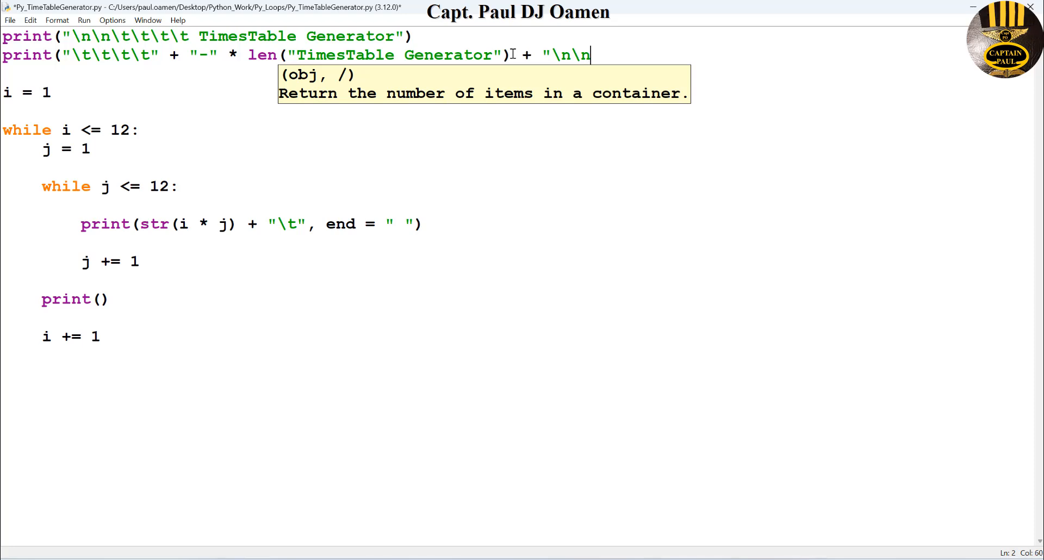
type("\")")
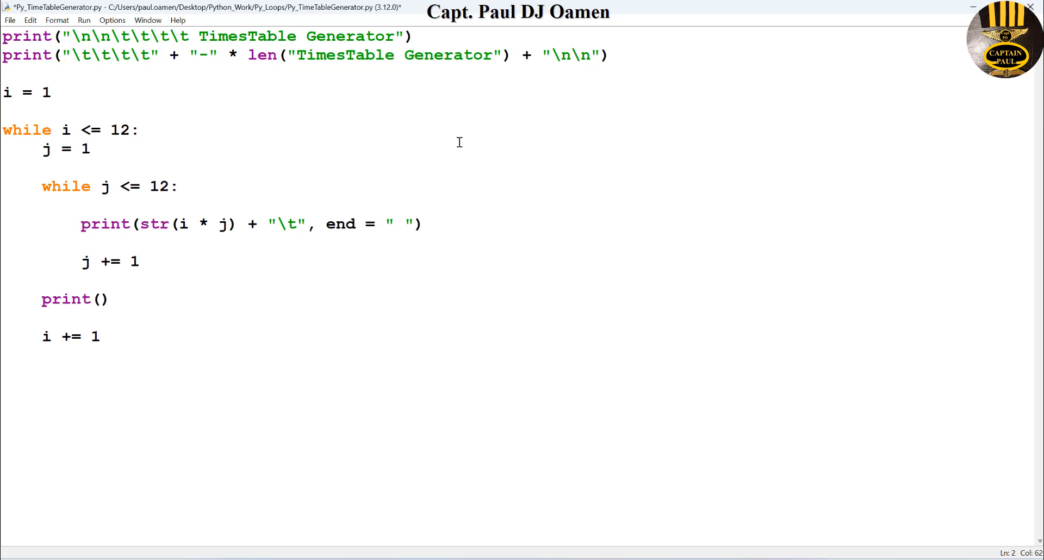
left_click(90, 149)
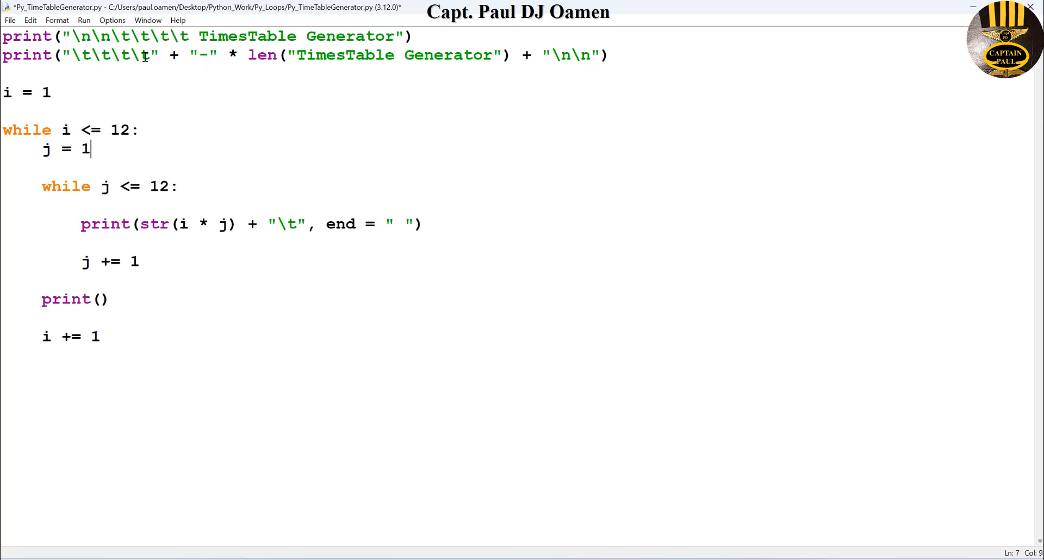
left_click(127, 36)
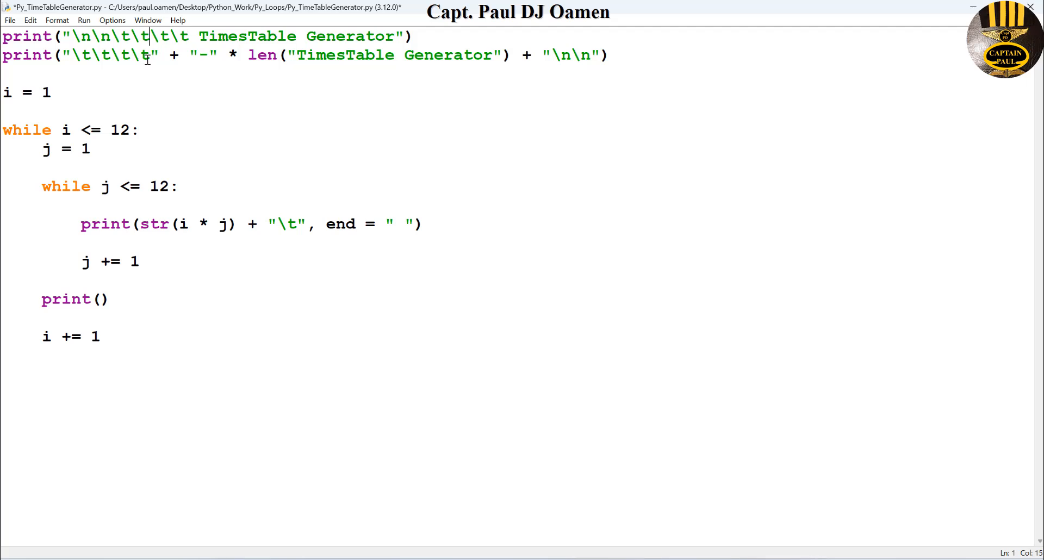
left_click(204, 54)
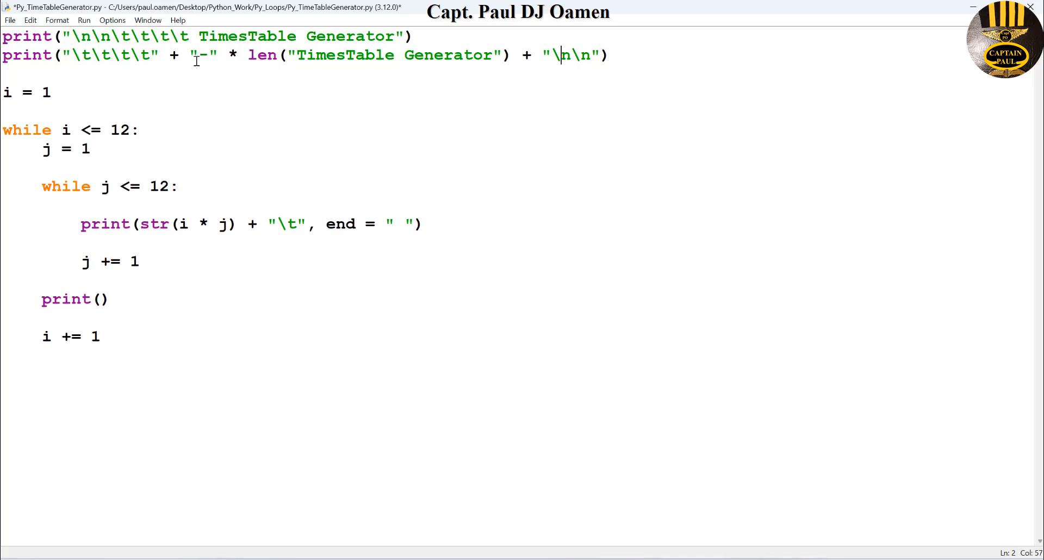
left_click(83, 20)
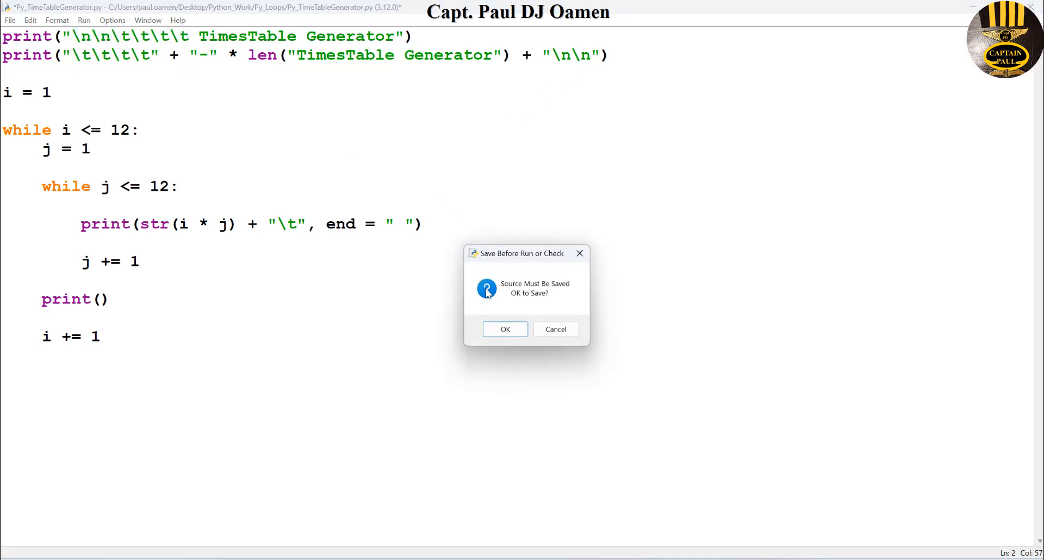
Confirm the save prompt so the script runs and prints the underlined heading and 12×12 table.
left_click(504, 329)
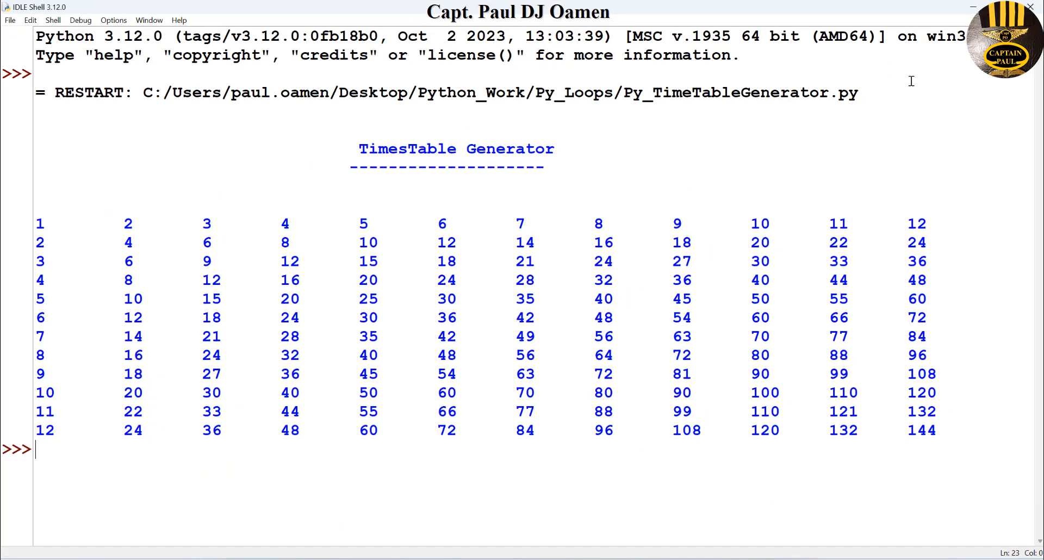
mouse_move(516, 112)
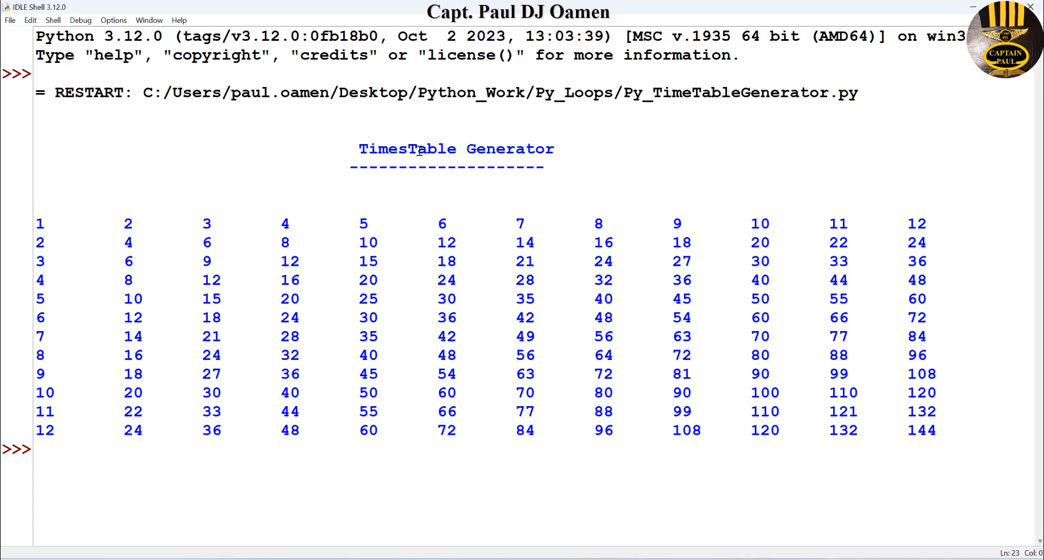
mouse_move(538, 13)
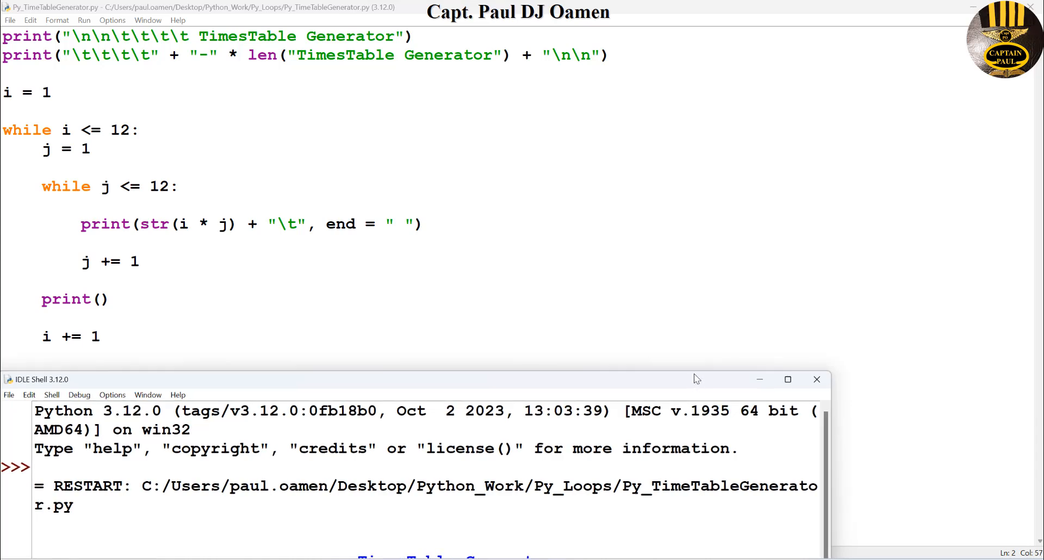
mouse_move(712, 388)
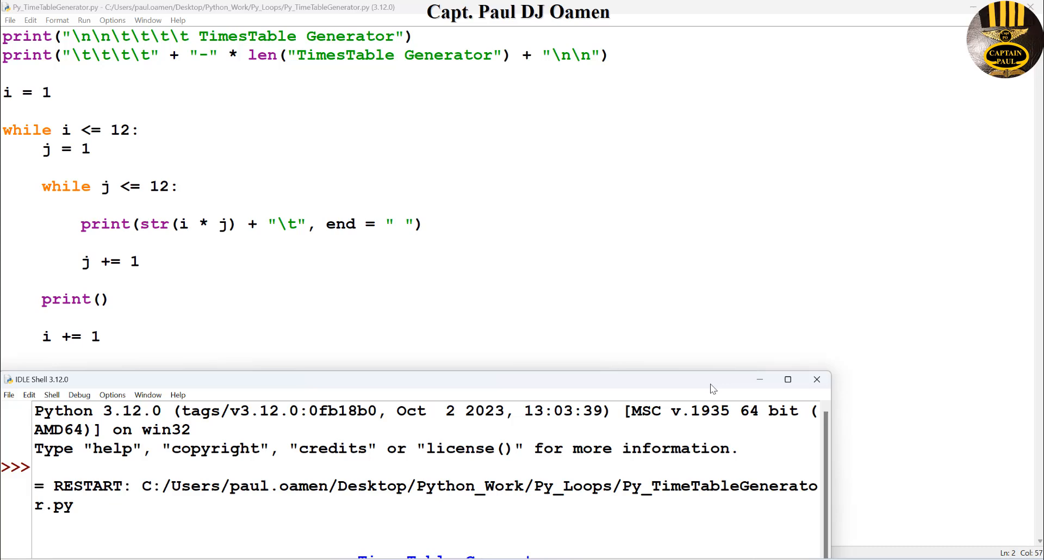